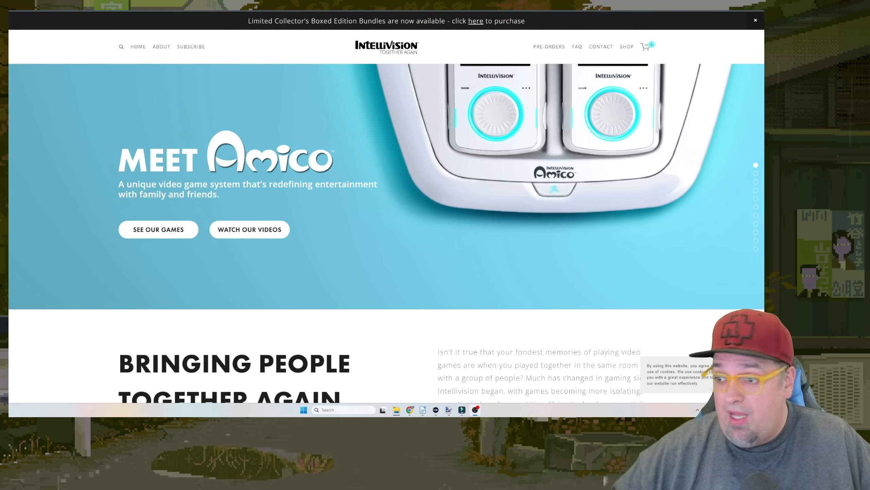
# Scroll through the current Amico page's content and return toward its top.
pyautogui.scroll(-3)
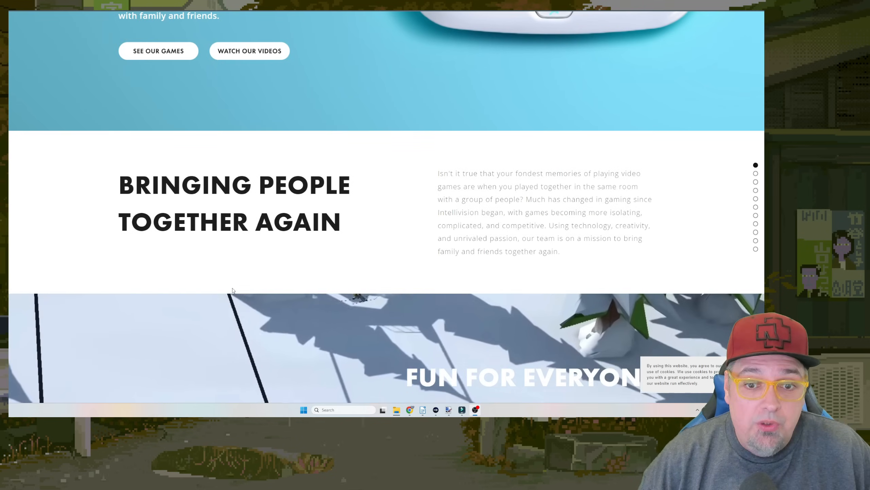
pyautogui.scroll(-3)
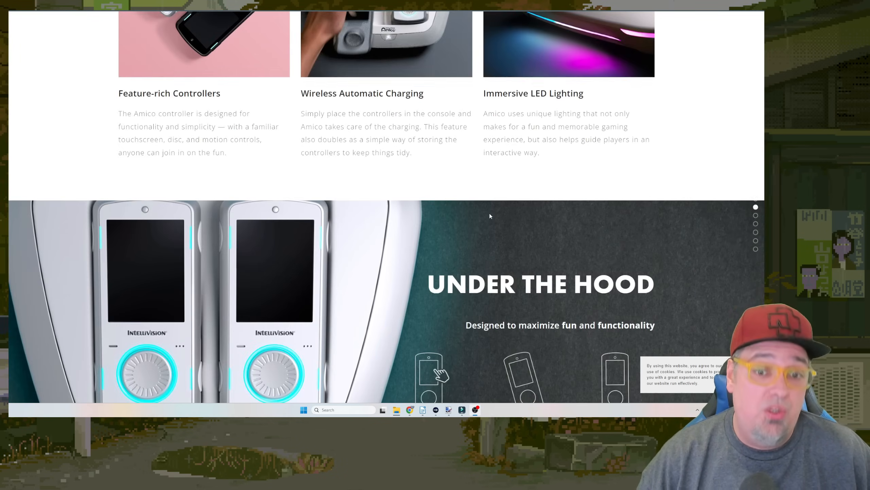
pyautogui.scroll(-3)
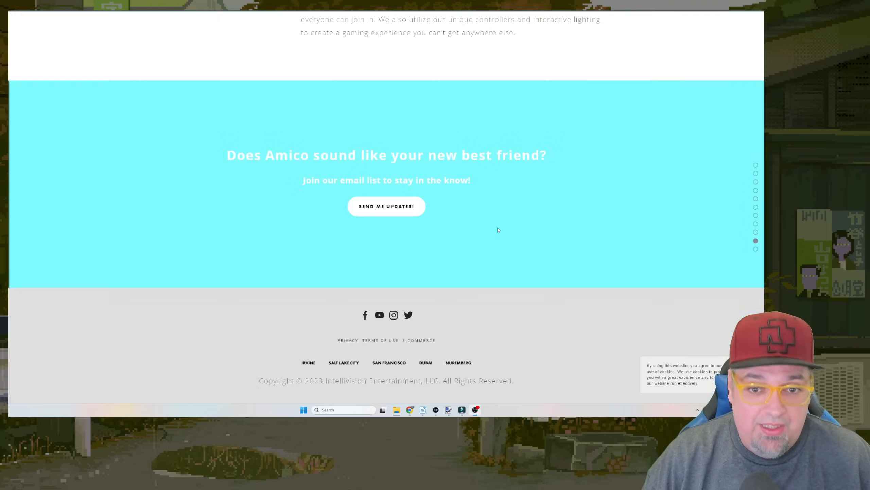
pyautogui.scroll(-3)
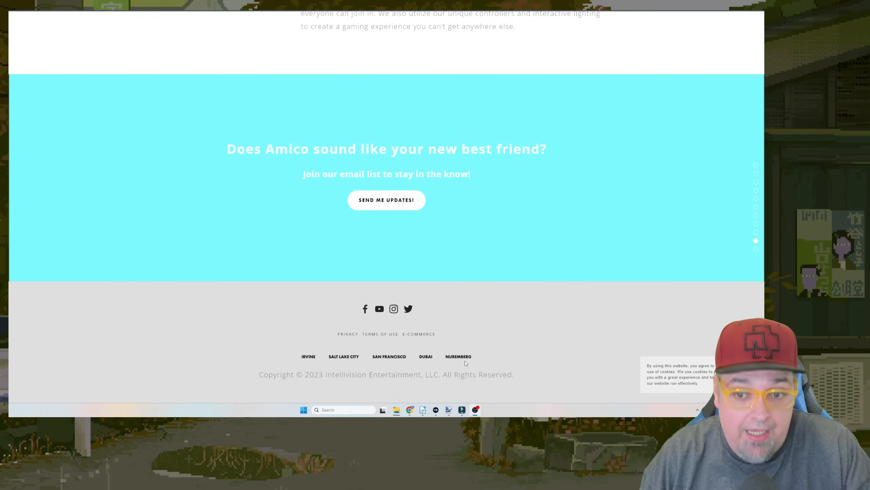
pyautogui.scroll(3)
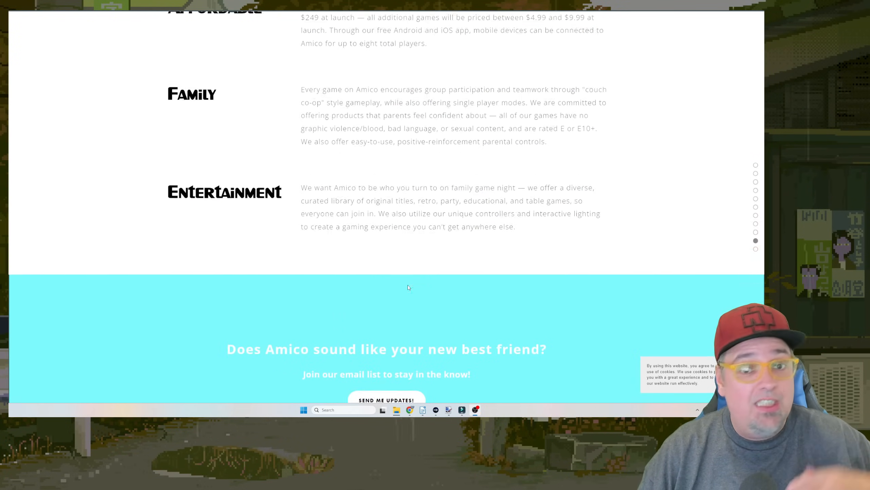
pyautogui.scroll(3)
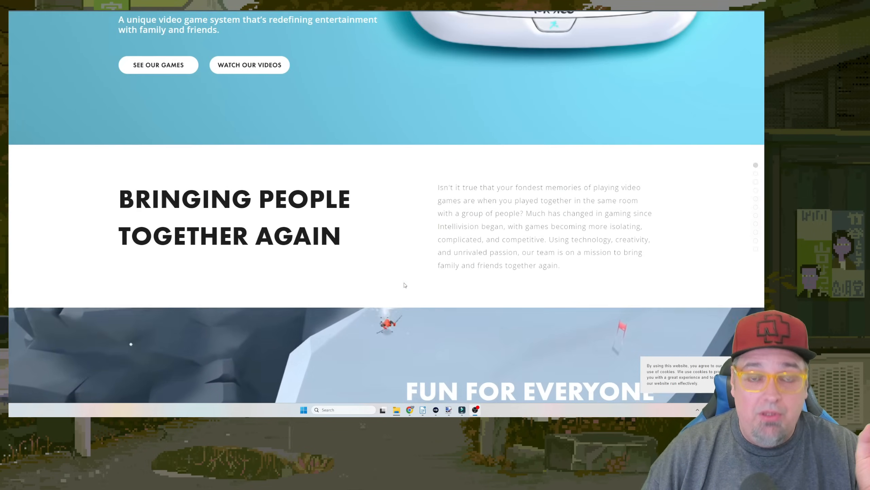
pyautogui.scroll(3)
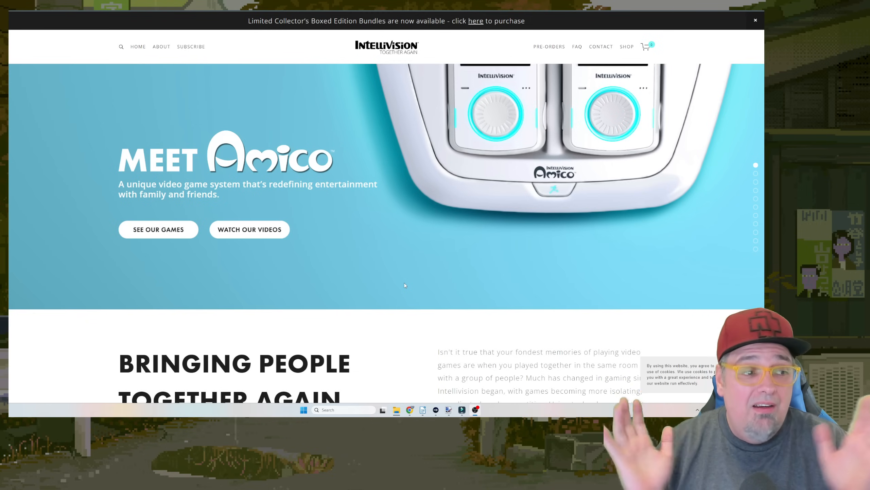
pyautogui.moveTo(473, 314)
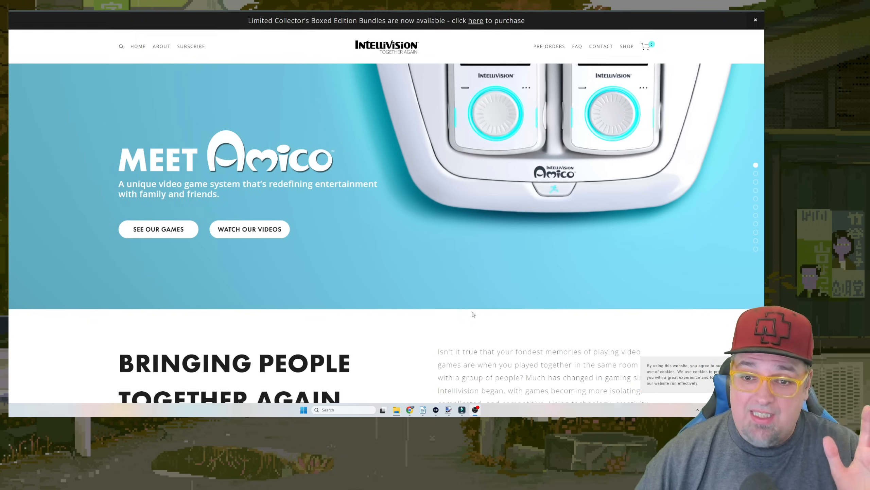
pyautogui.scroll(-3)
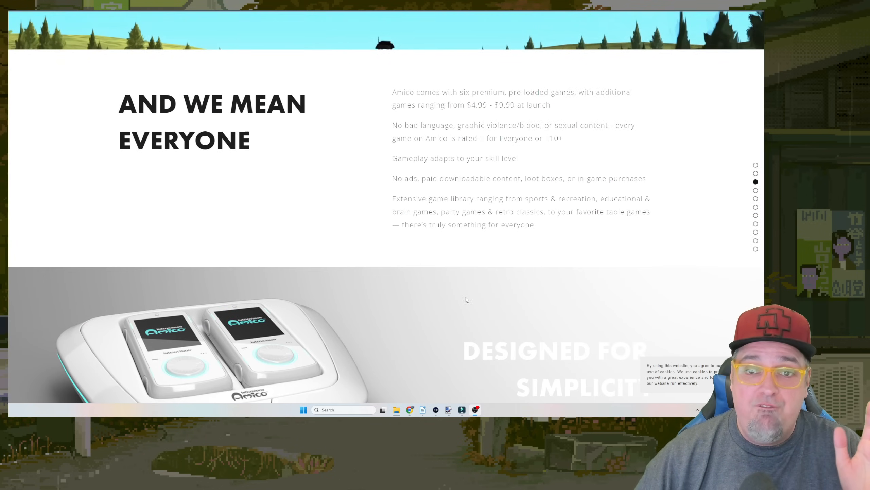
pyautogui.scroll(-3)
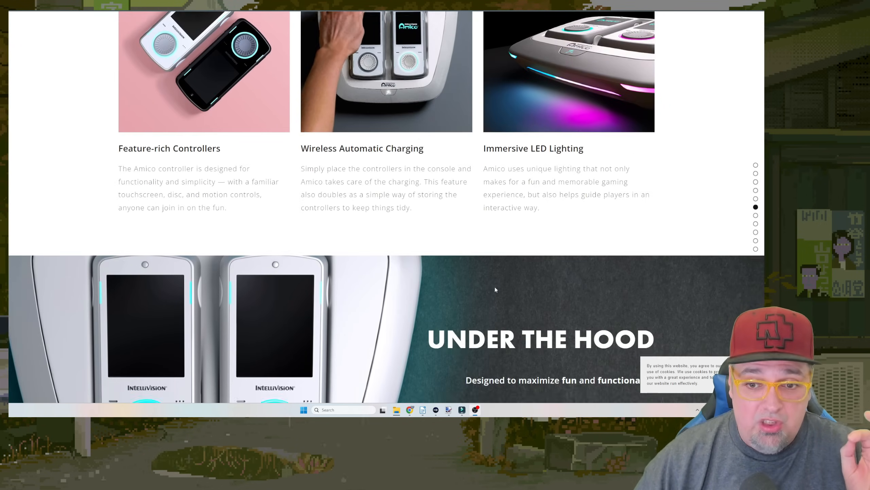
pyautogui.scroll(-3)
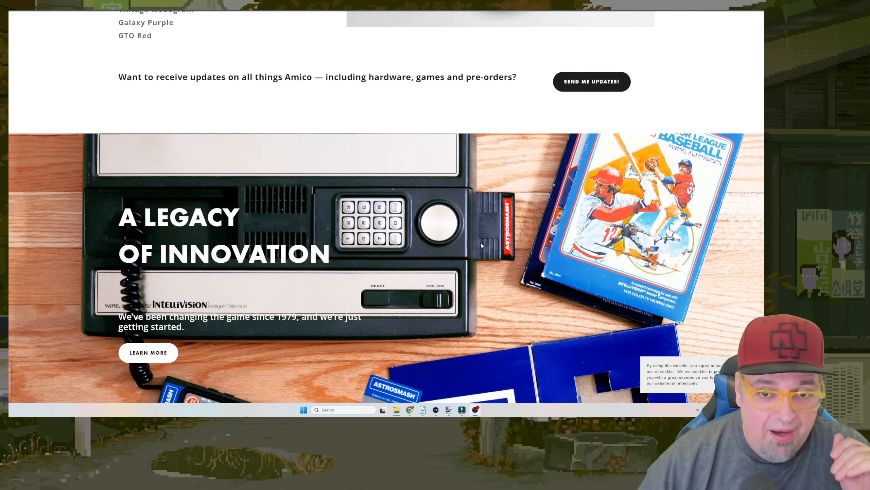
pyautogui.scroll(-3)
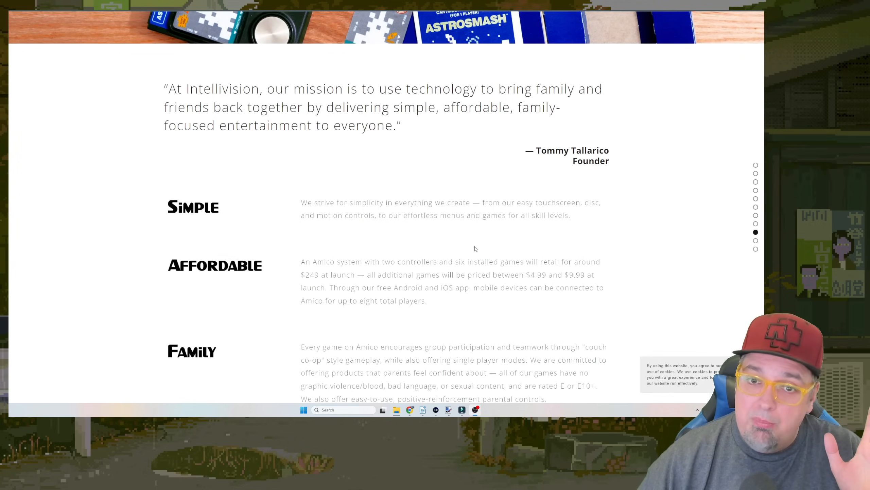
pyautogui.scroll(-3)
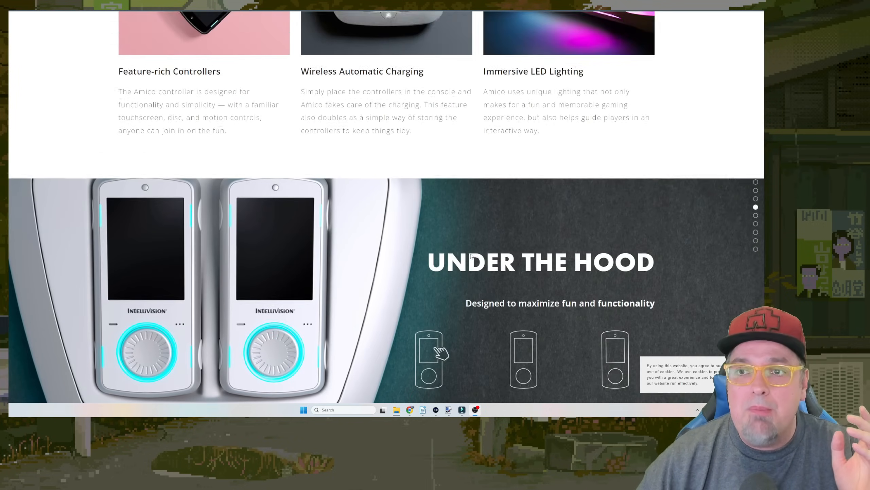
pyautogui.scroll(3)
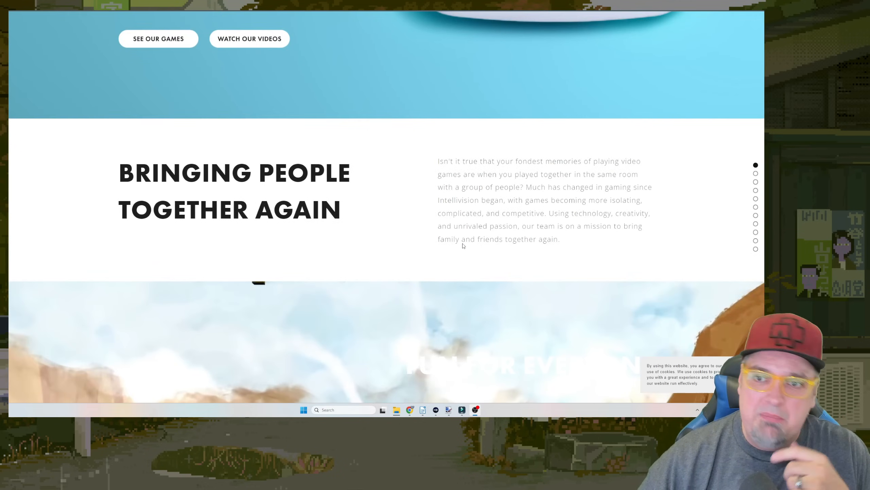
# Go to the FAQ page and expand the About the Games answers.
pyautogui.click(577, 46)
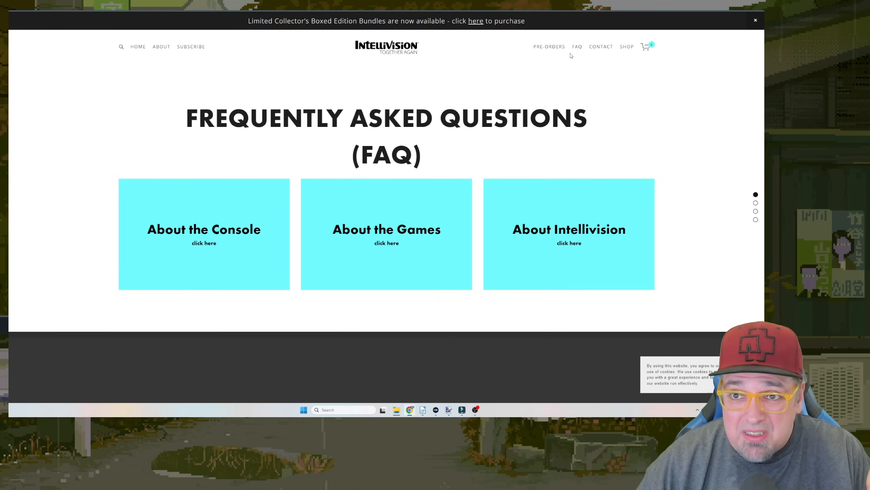
pyautogui.moveTo(375, 218)
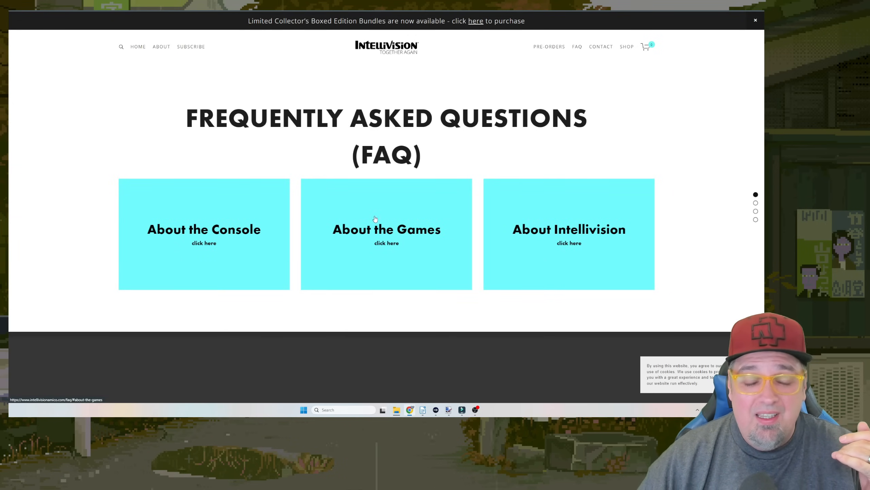
pyautogui.moveTo(386, 172)
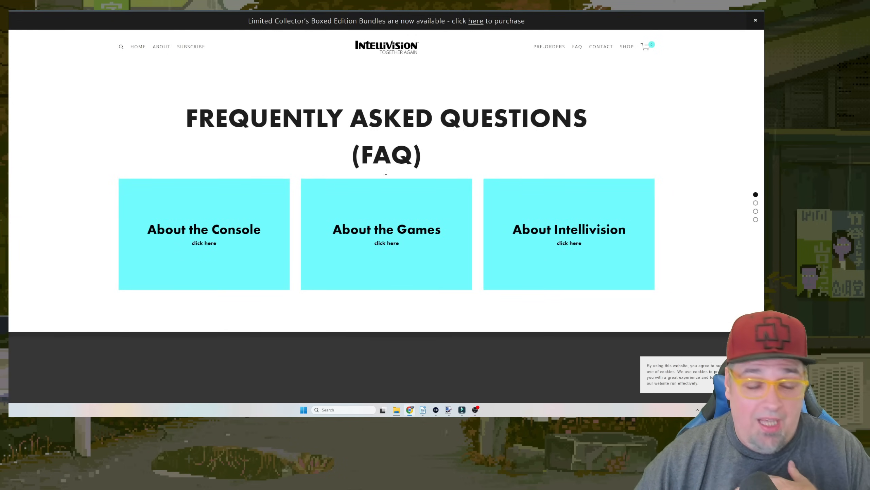
pyautogui.click(387, 233)
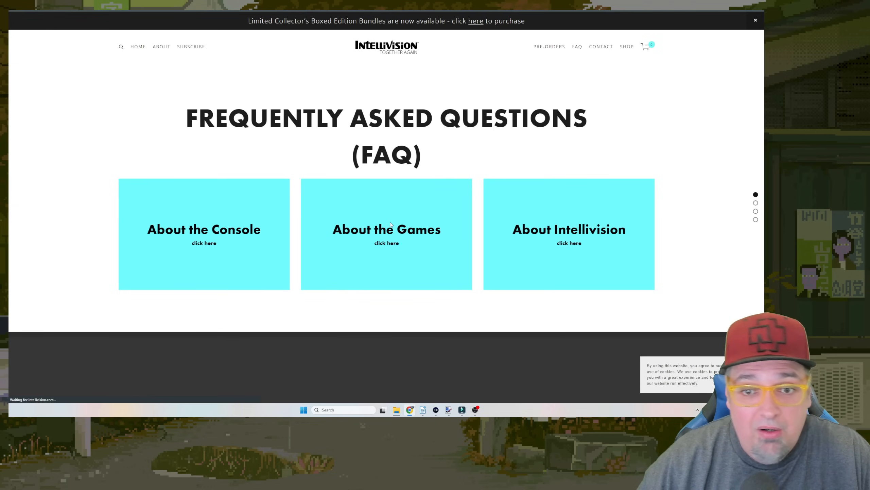
pyautogui.click(386, 243)
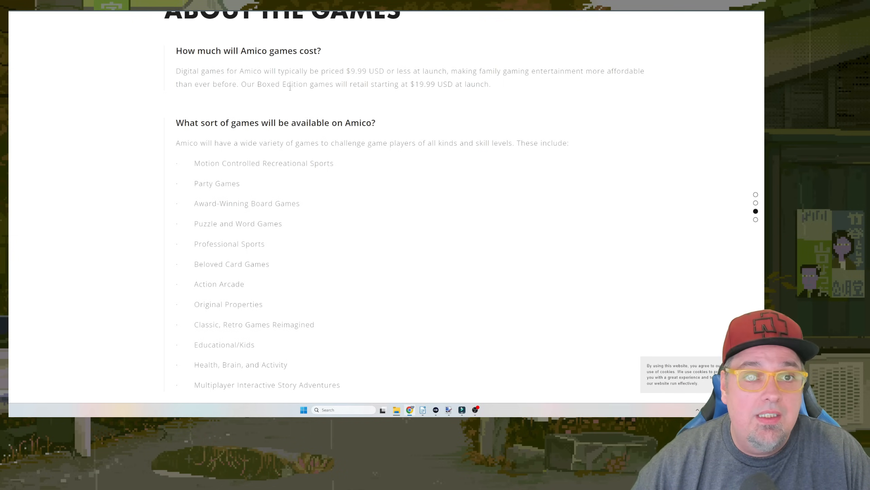
# Read through the games and launch-lineup answers, ending back at the FAQ top.
pyautogui.scroll(-3)
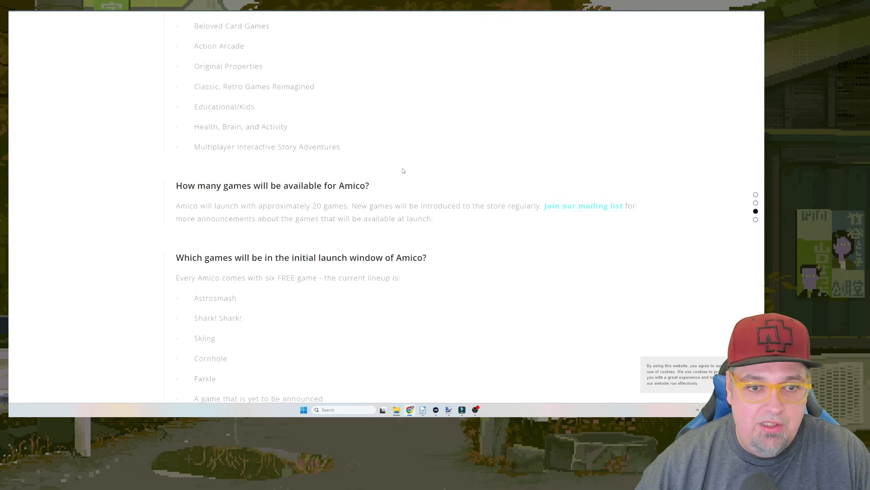
pyautogui.scroll(-3)
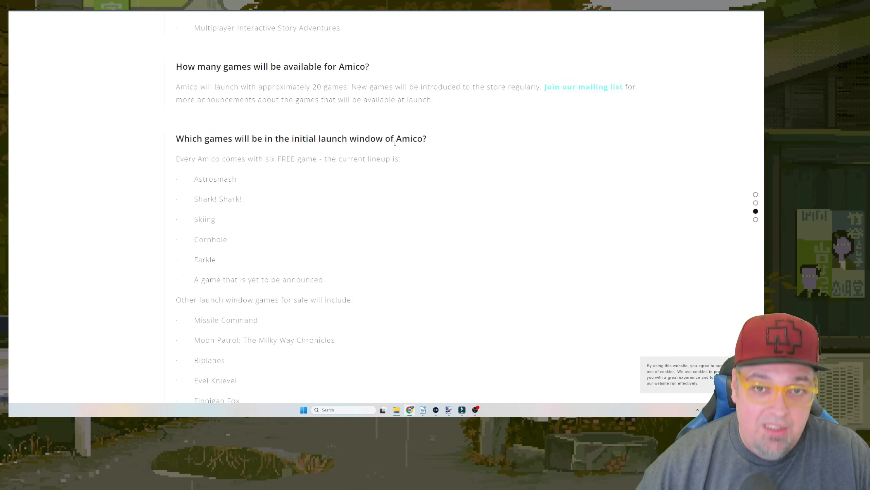
pyautogui.moveTo(288, 171)
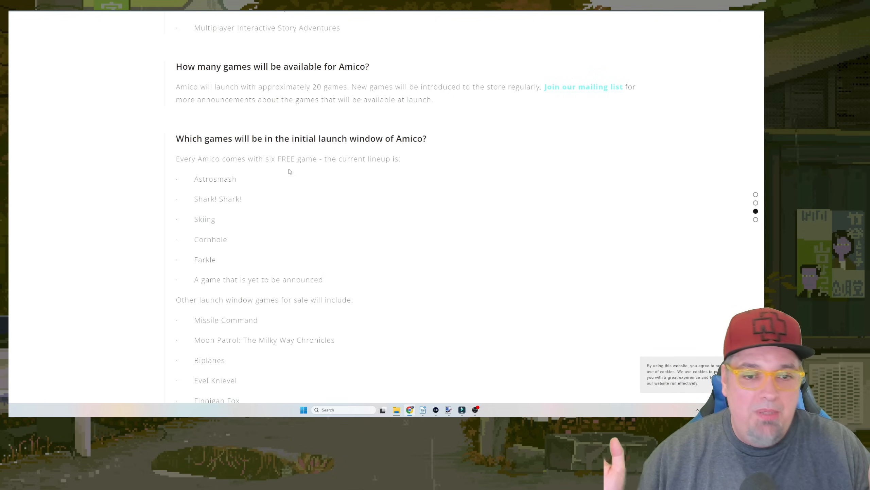
pyautogui.scroll(-3)
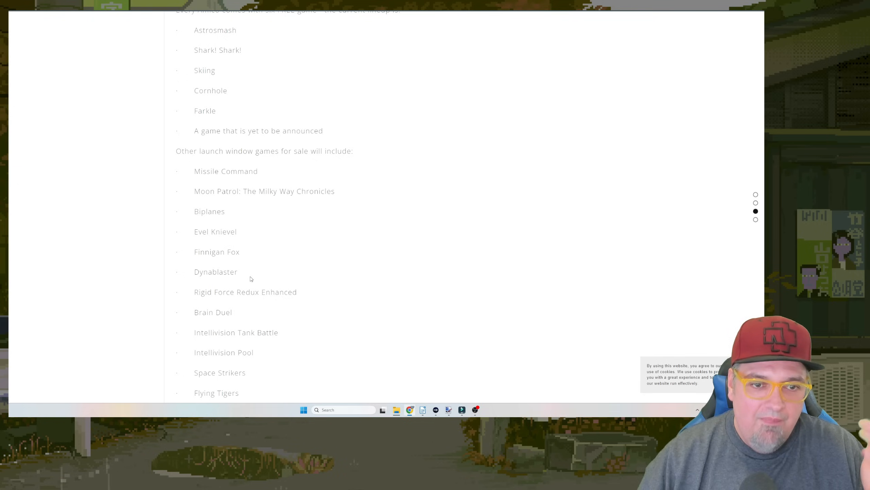
pyautogui.moveTo(223, 261)
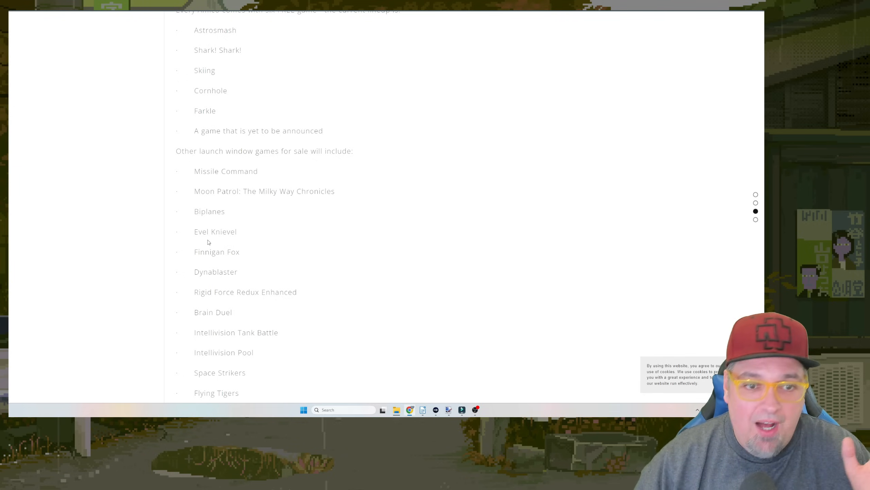
pyautogui.scroll(-3)
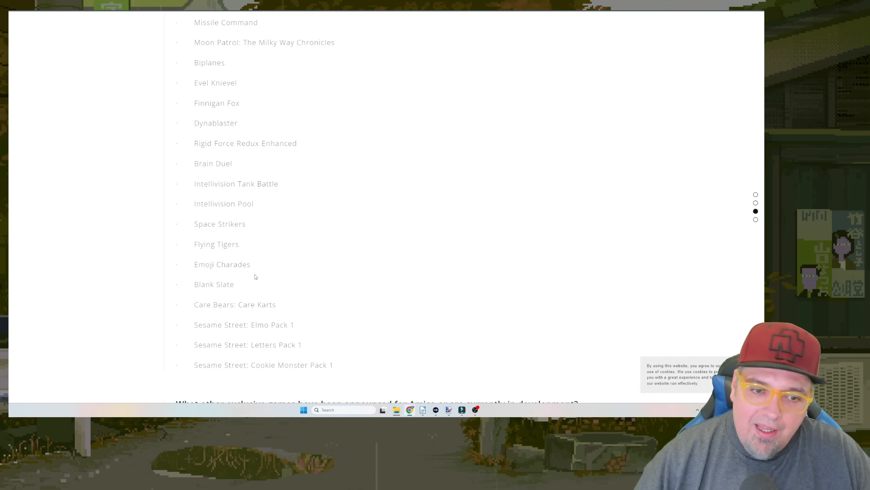
pyautogui.scroll(3)
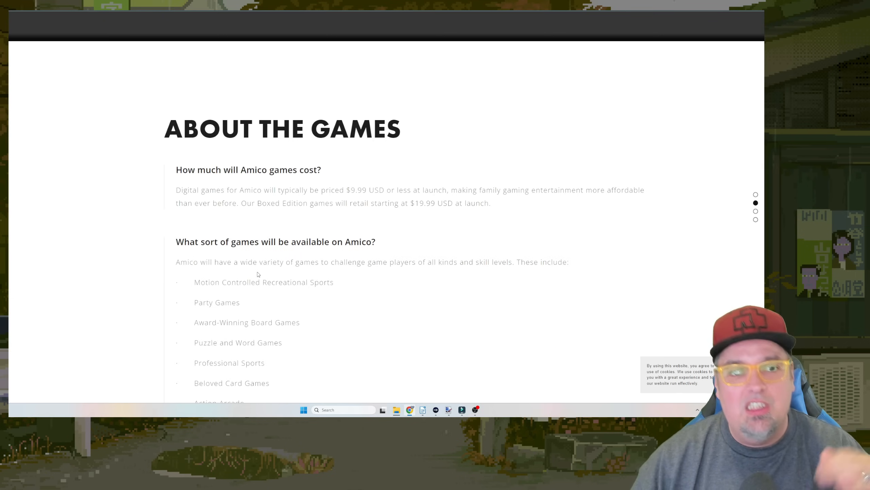
pyautogui.scroll(-3)
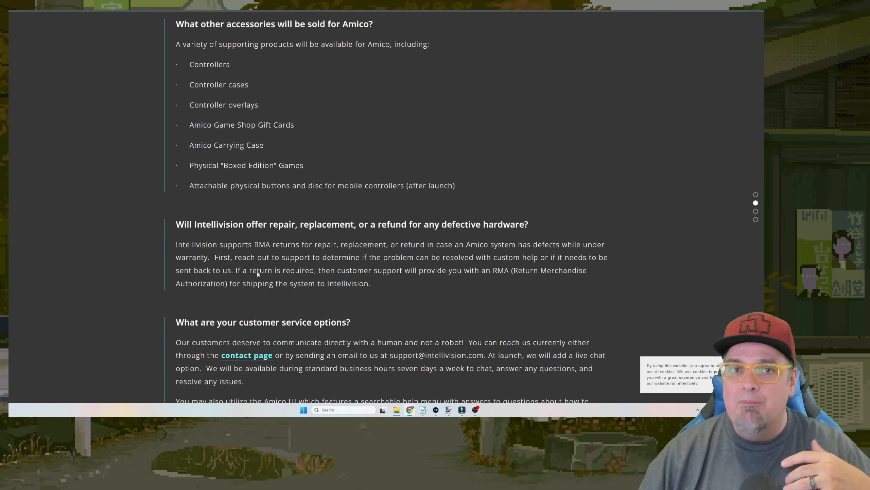
pyautogui.scroll(3)
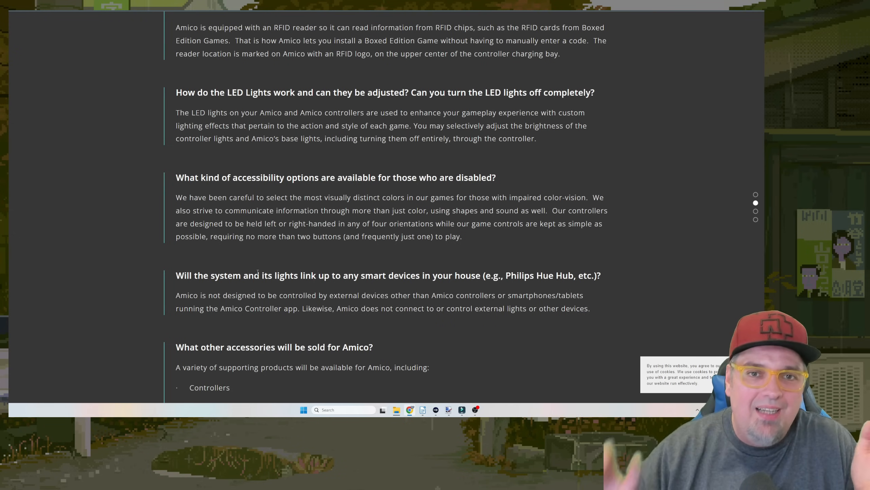
pyautogui.scroll(-3)
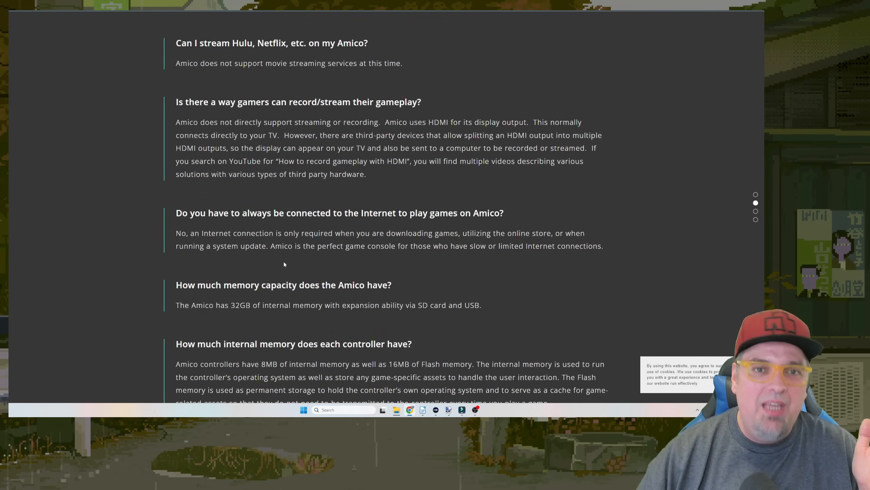
pyautogui.scroll(3)
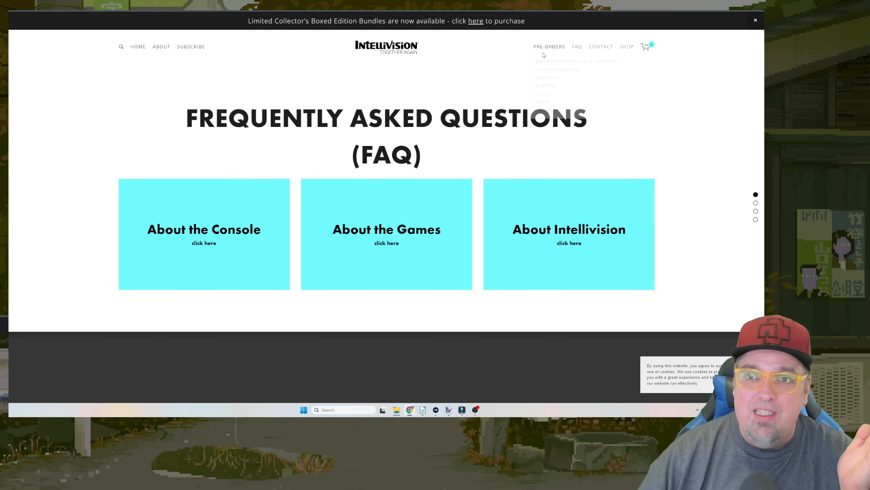
# Reach the Galaxy Purple Amico reservation via Pre-Orders and review its description.
pyautogui.click(549, 46)
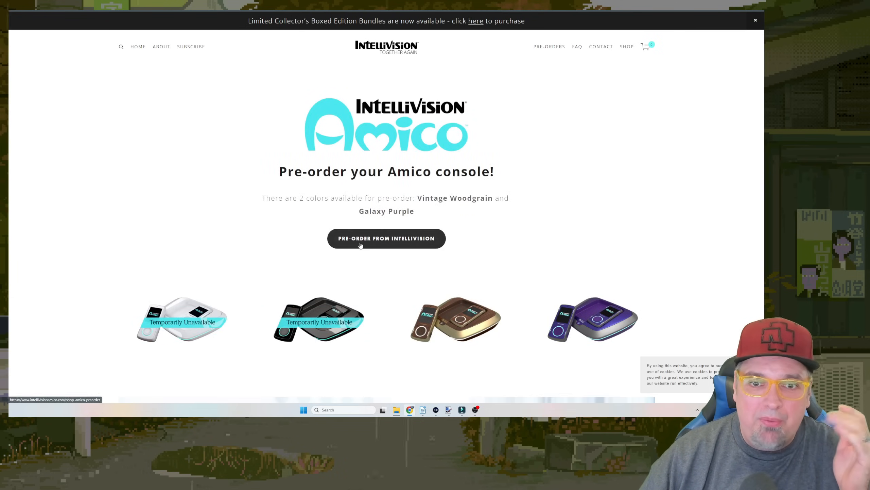
pyautogui.click(455, 319)
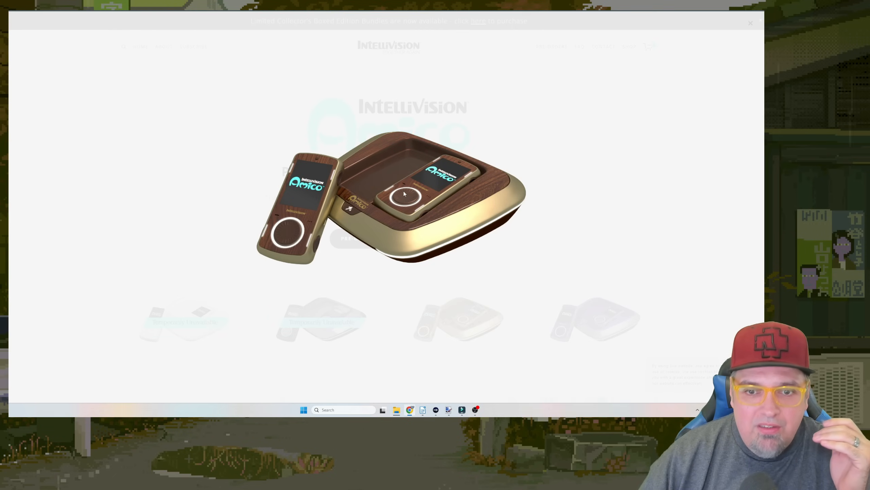
pyautogui.moveTo(691, 76)
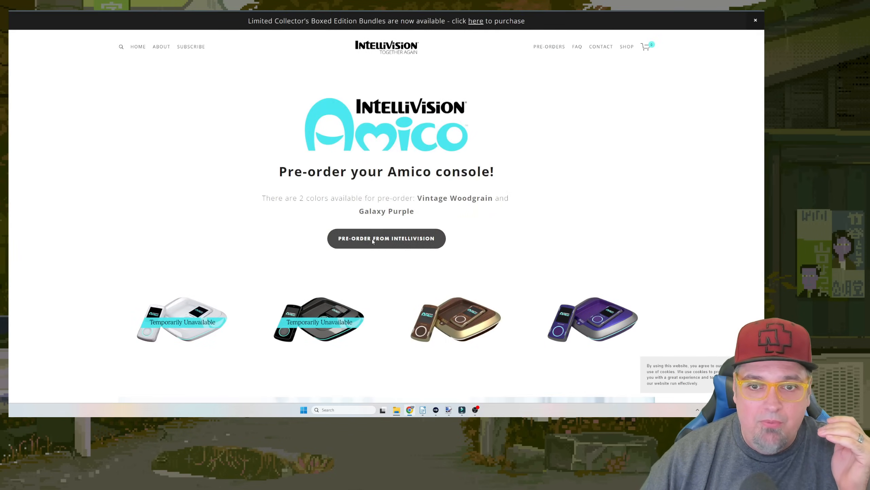
pyautogui.click(386, 238)
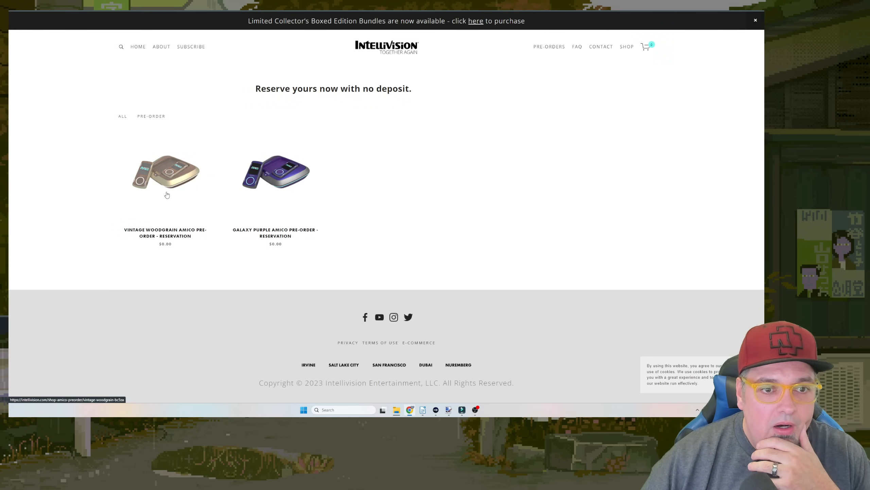
pyautogui.click(275, 172)
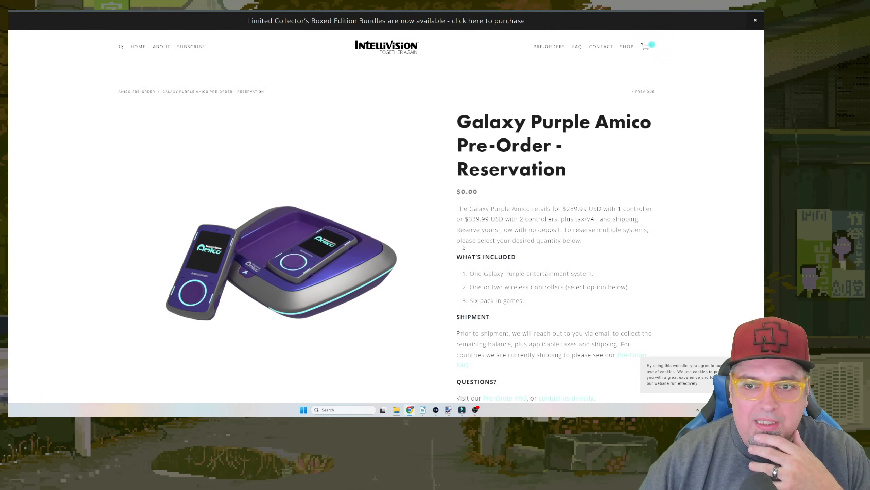
pyautogui.scroll(-3)
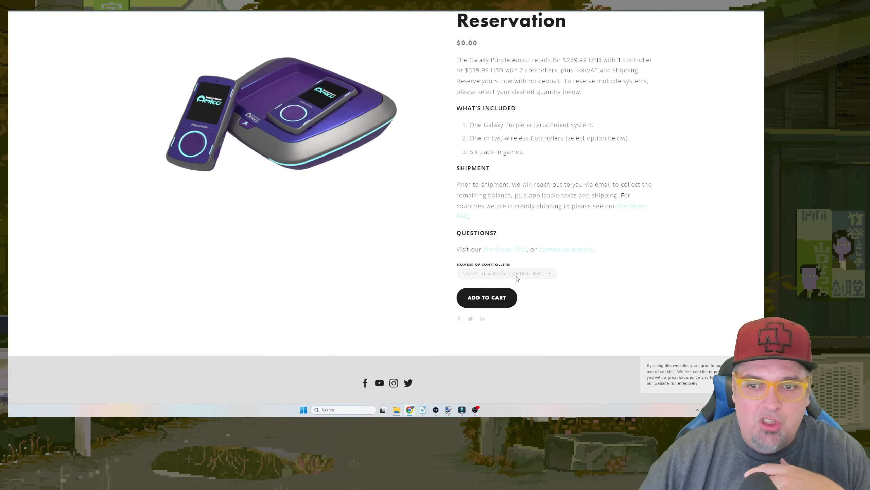
pyautogui.scroll(3)
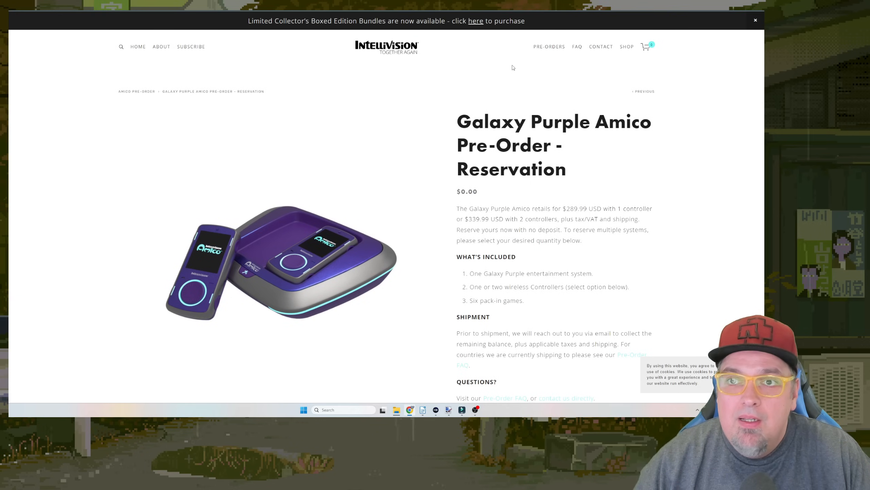
pyautogui.moveTo(444, 16)
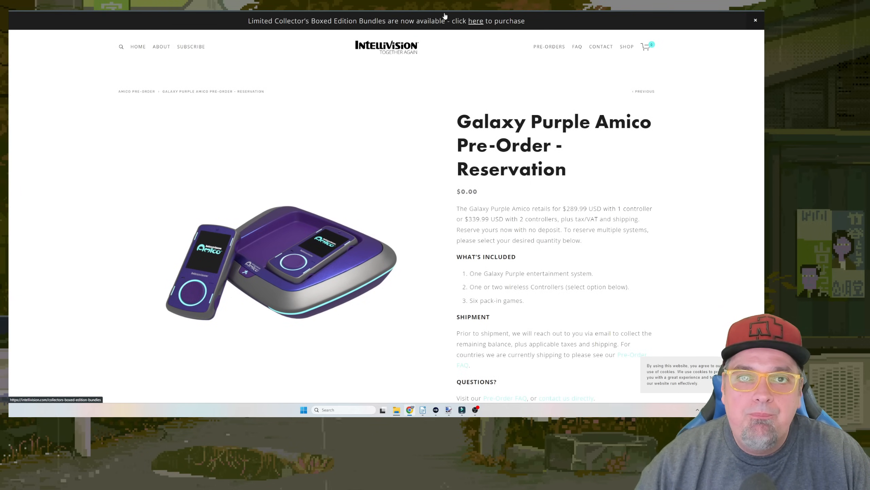
# Go to the US/Canada collector bundle shop and open the Complete Bundle (Pack of 8).
pyautogui.click(476, 21)
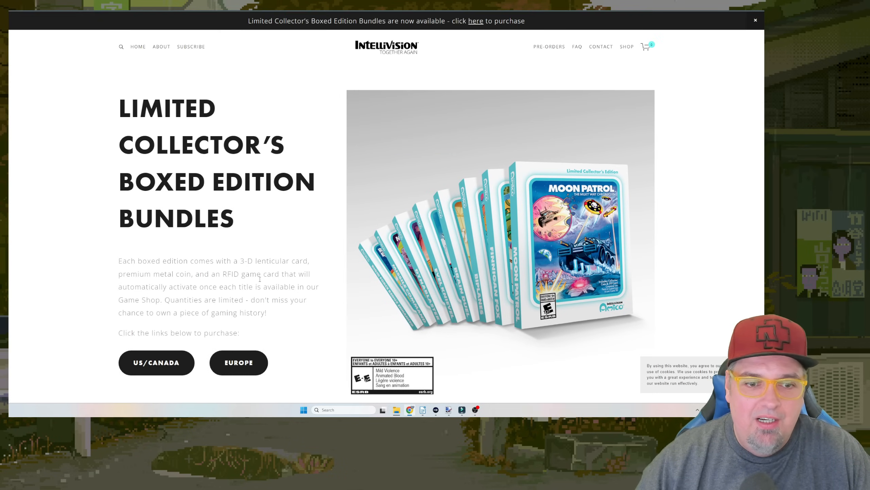
pyautogui.click(156, 363)
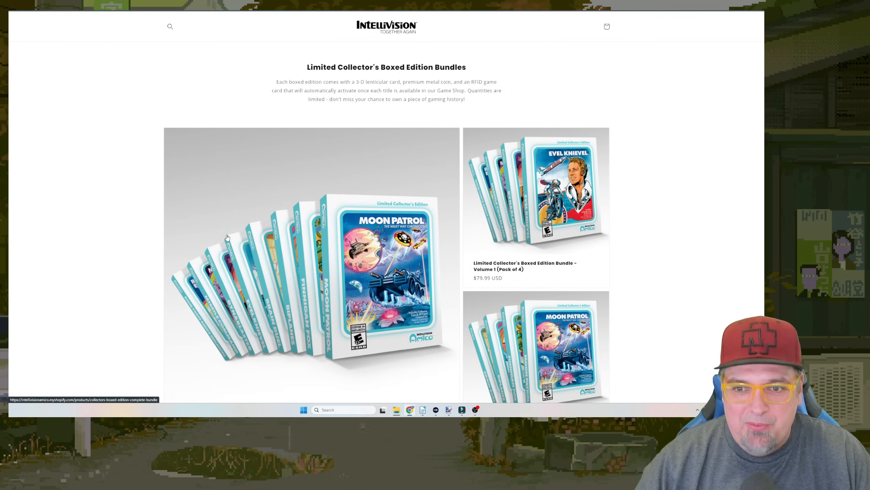
pyautogui.scroll(-3)
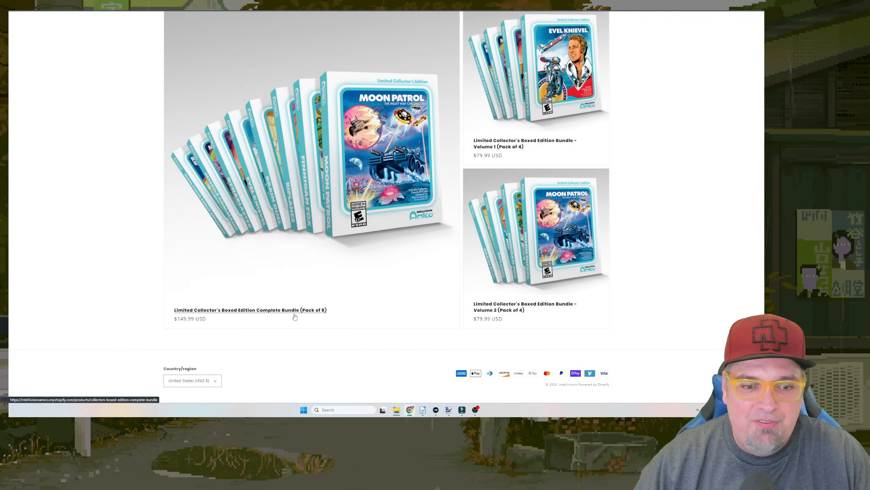
pyautogui.click(250, 309)
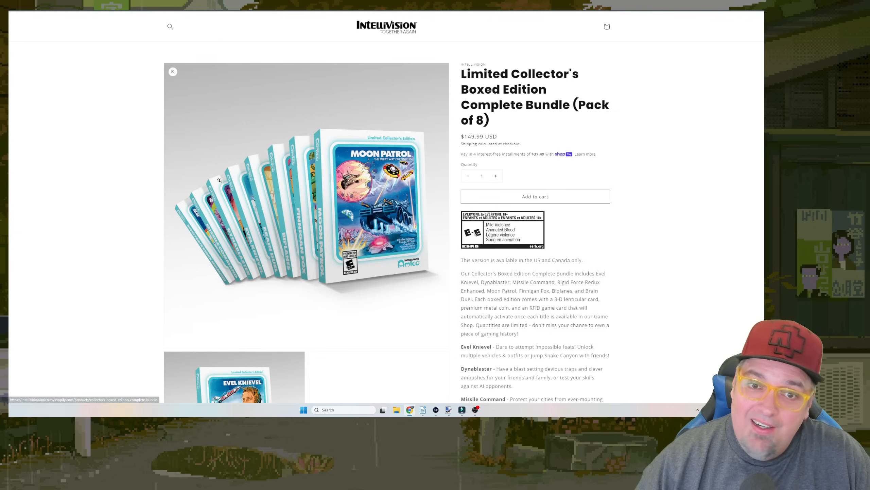
# Read down the Complete Bundle's game list and description.
pyautogui.scroll(-3)
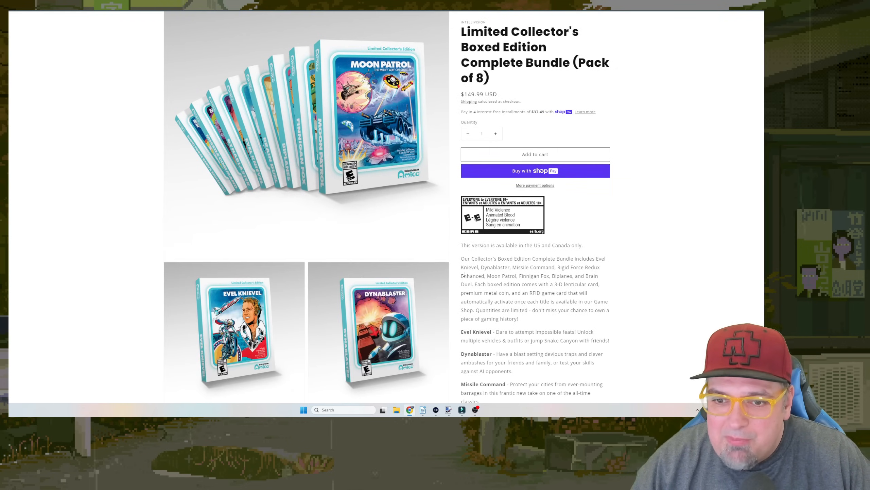
pyautogui.scroll(-3)
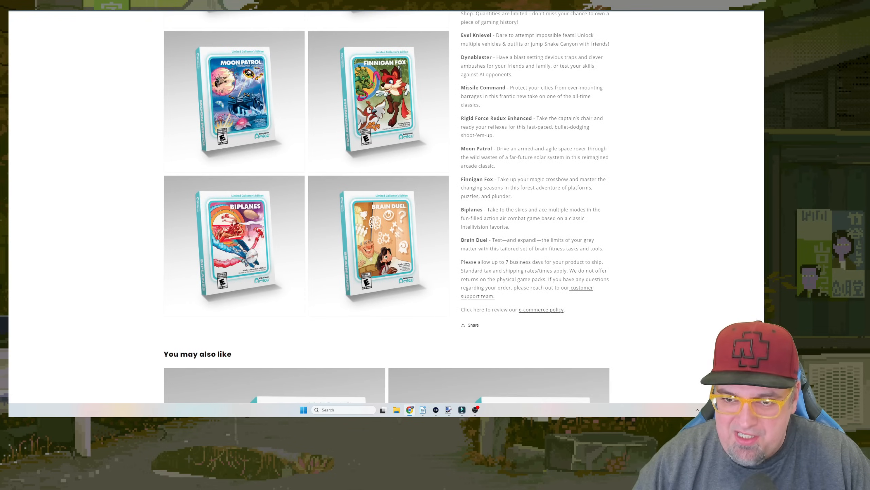
pyautogui.scroll(3)
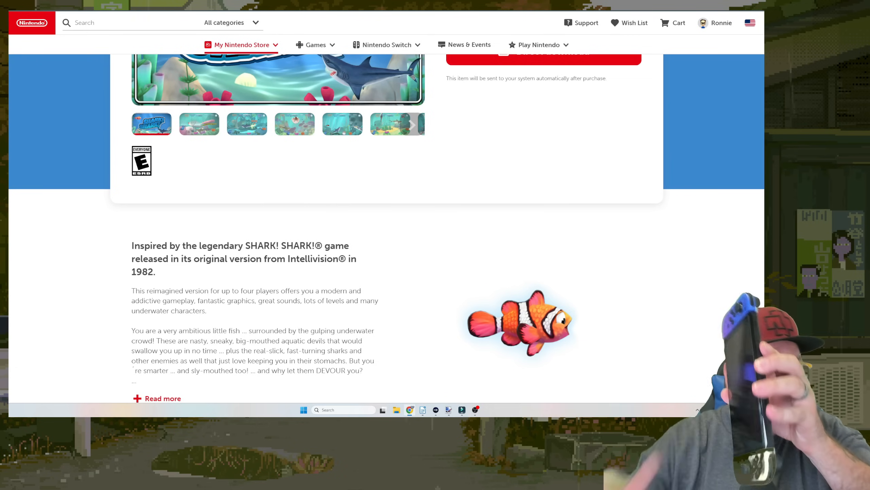
# Show the second SHARK! SHARK! gameplay screenshot in the gallery, then move on.
pyautogui.scroll(3)
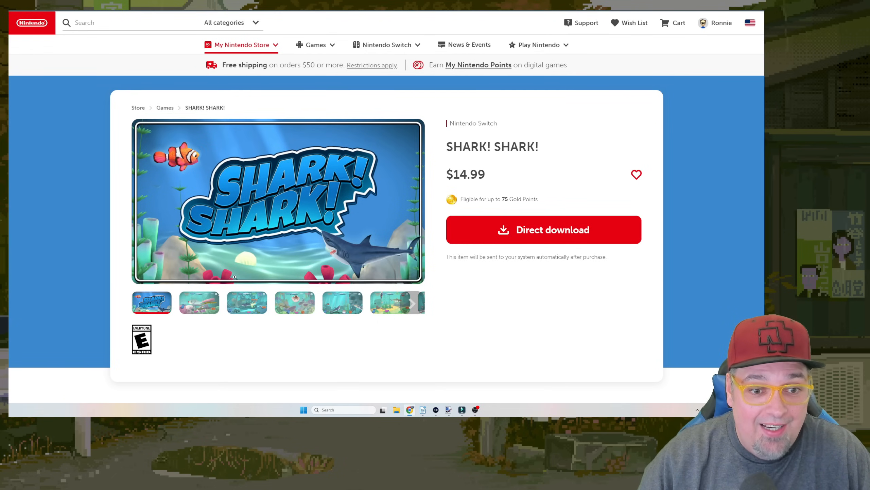
pyautogui.click(199, 302)
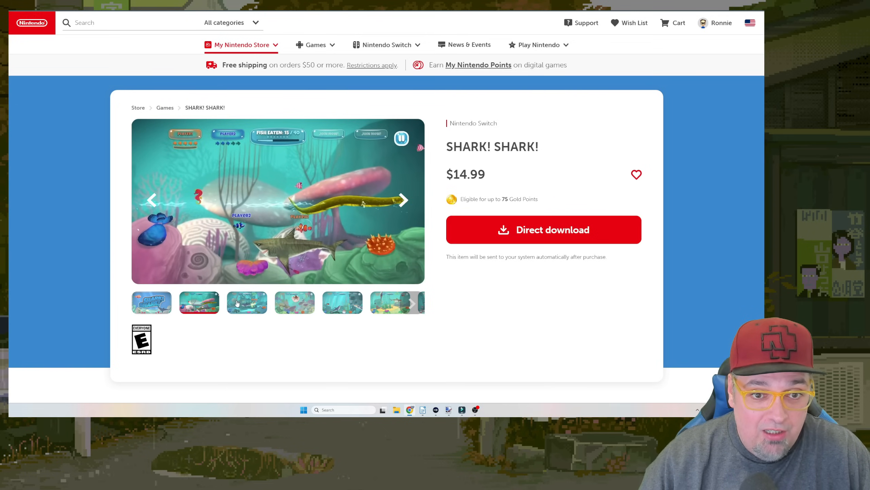
pyautogui.click(246, 302)
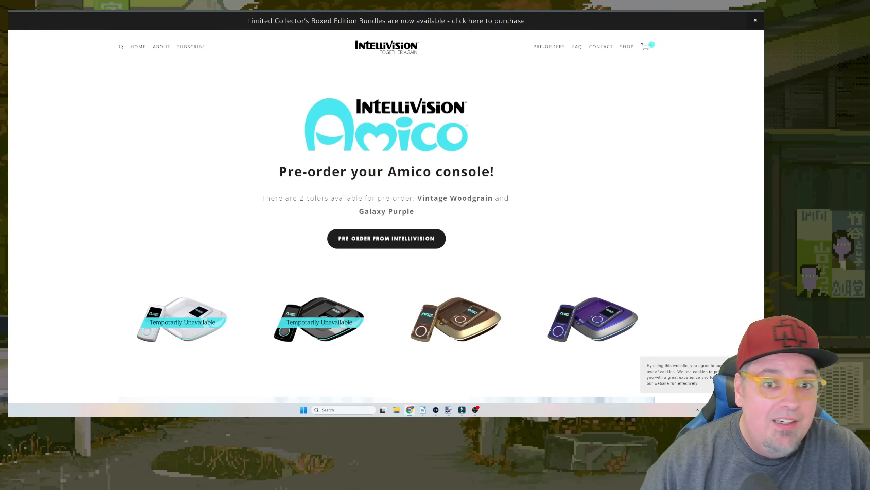
# Go to the Amico home page and bring up the 'And We Mean Everyone' section.
pyautogui.click(138, 47)
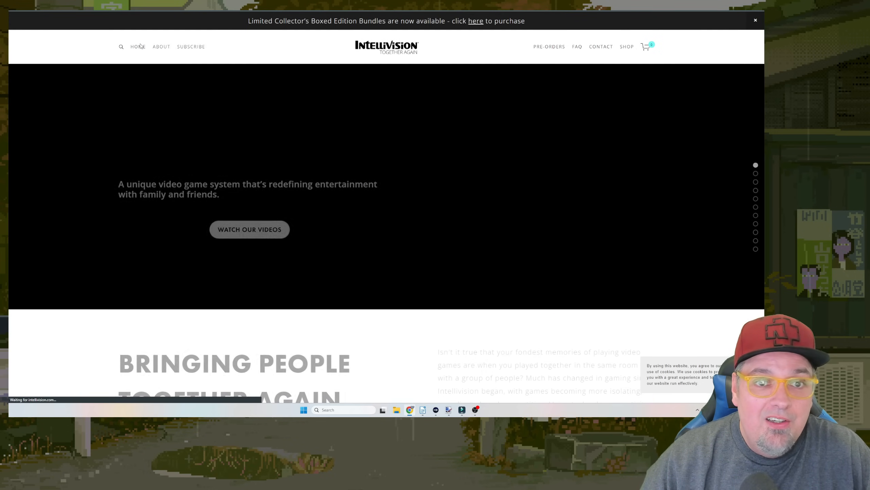
pyautogui.scroll(-3)
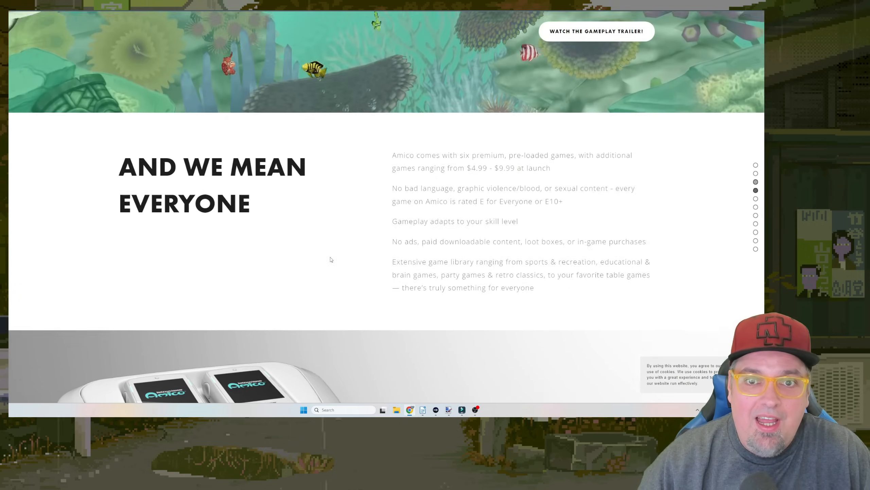
pyautogui.scroll(3)
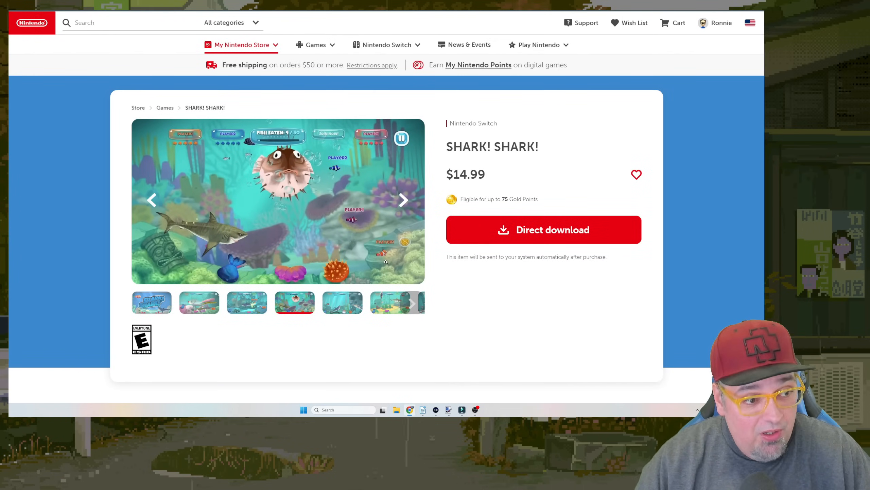
# Scroll down the SHARK! SHARK! page and expand its full description.
pyautogui.scroll(-3)
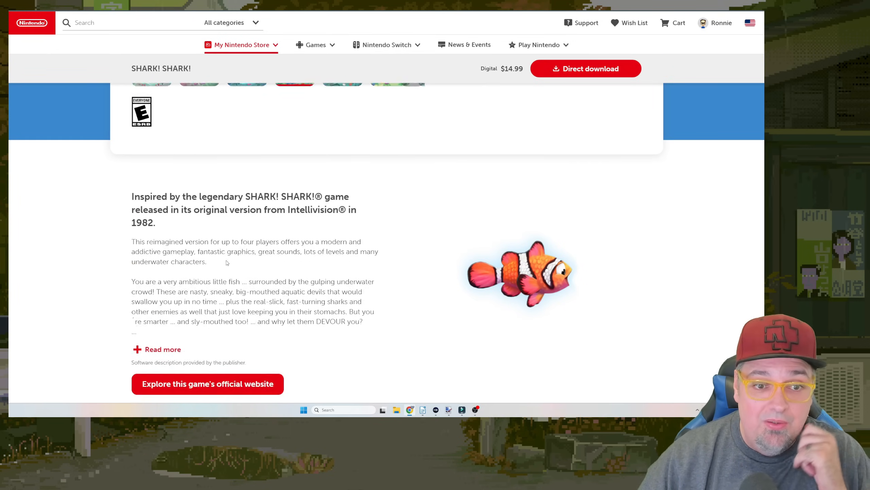
pyautogui.scroll(-3)
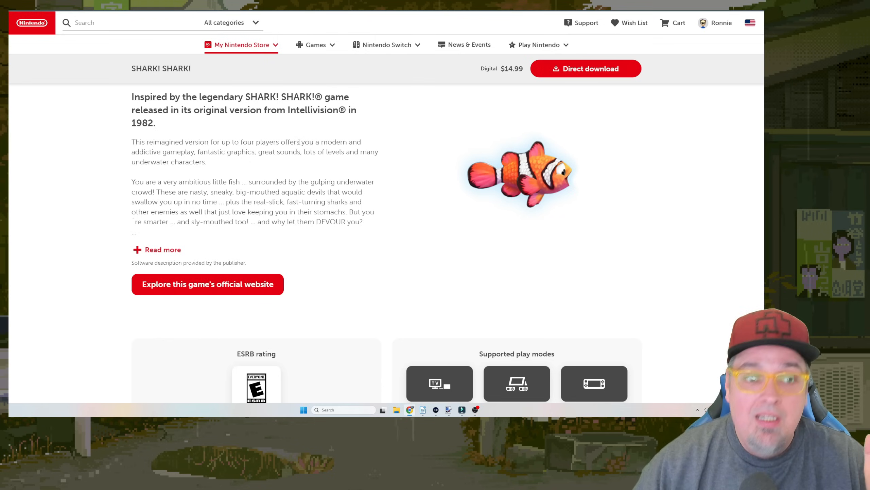
pyautogui.moveTo(429, 158)
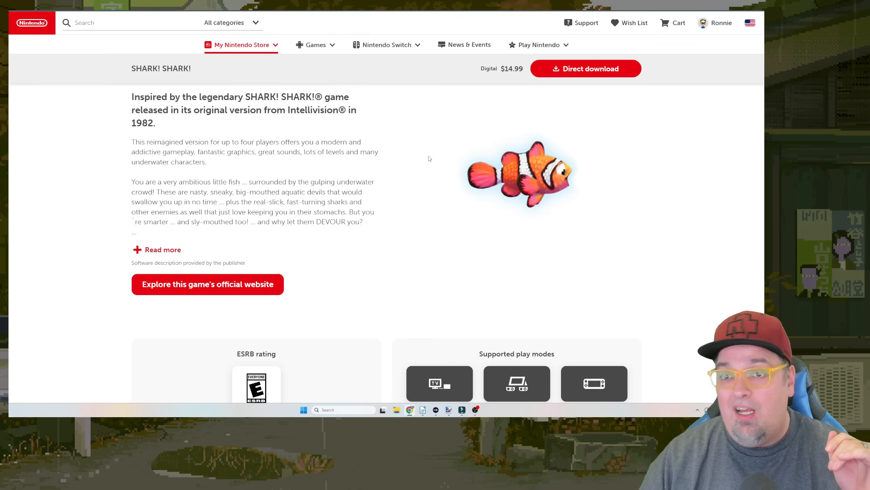
pyautogui.moveTo(225, 133)
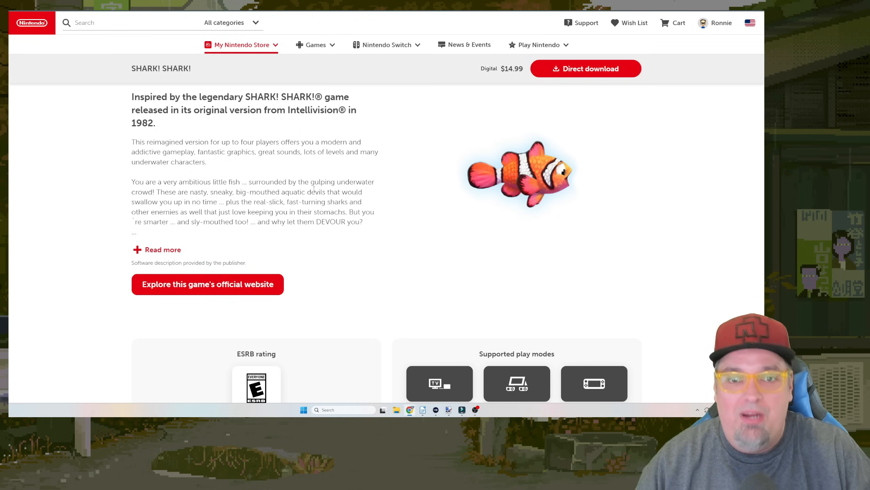
pyautogui.scroll(-3)
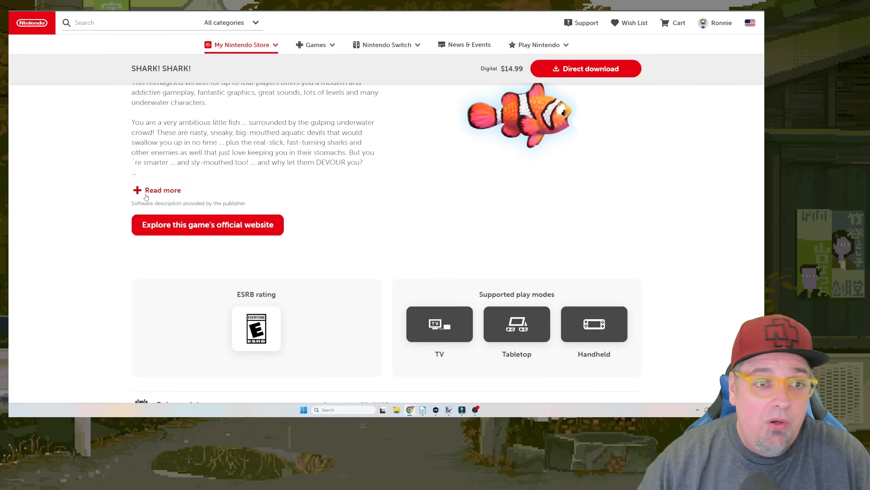
pyautogui.click(163, 190)
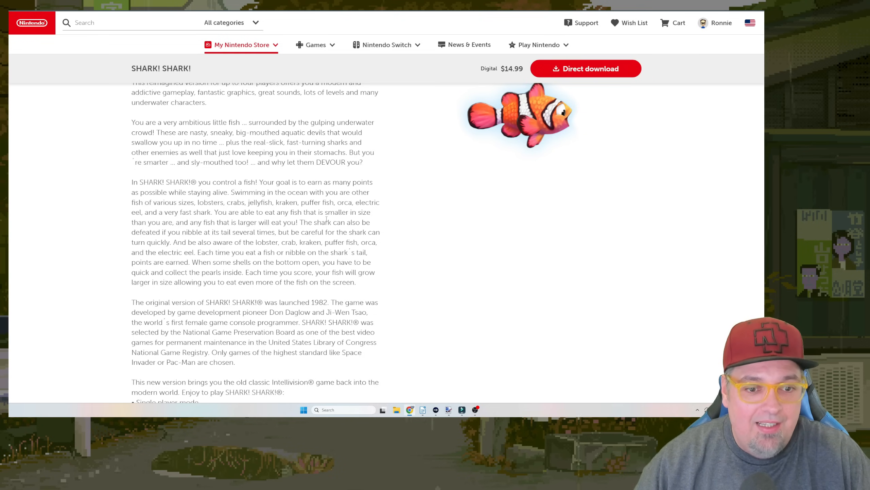
pyautogui.scroll(-3)
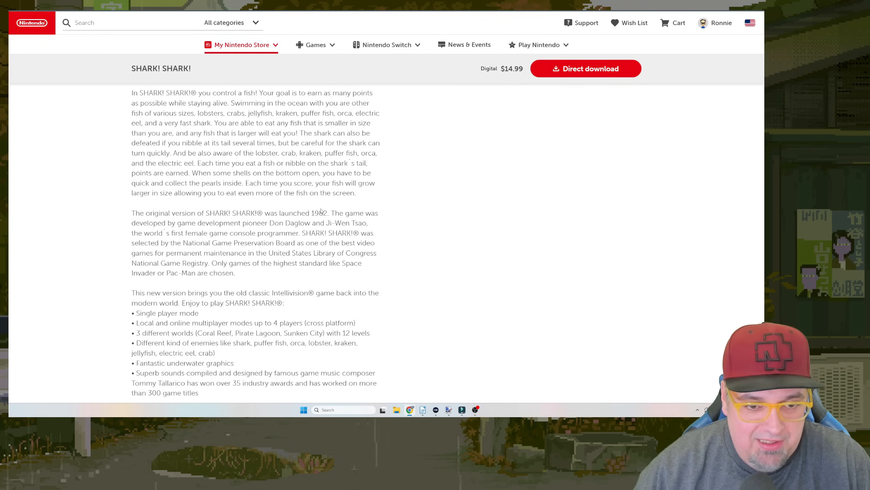
pyautogui.scroll(3)
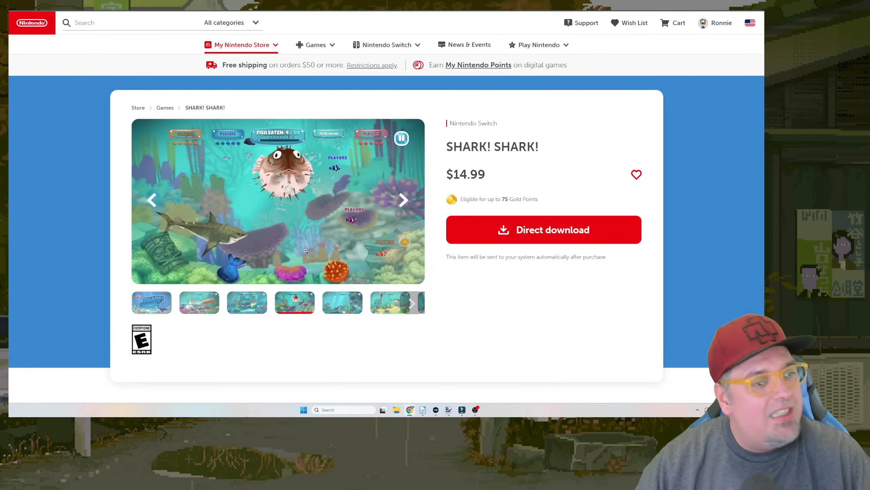
pyautogui.moveTo(233, 330)
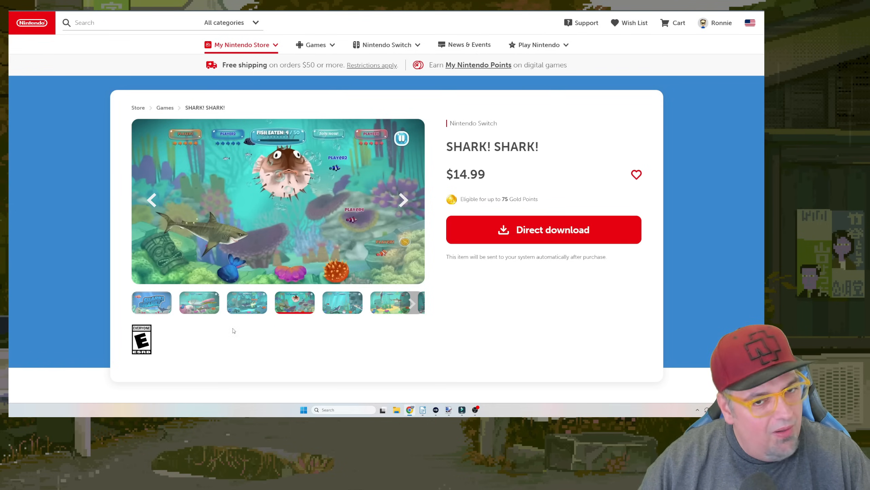
# Continue to the ESRB rating, play modes and game details table with BBG Entertainment publisher.
pyautogui.scroll(-3)
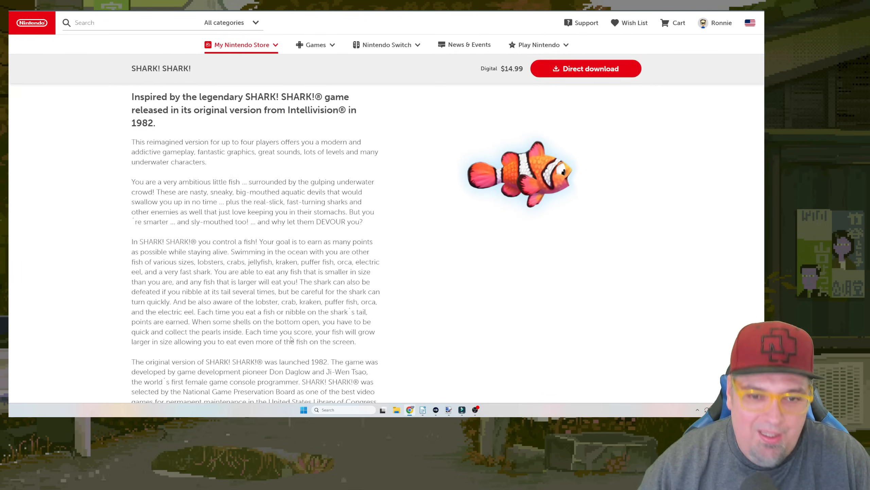
pyautogui.scroll(-3)
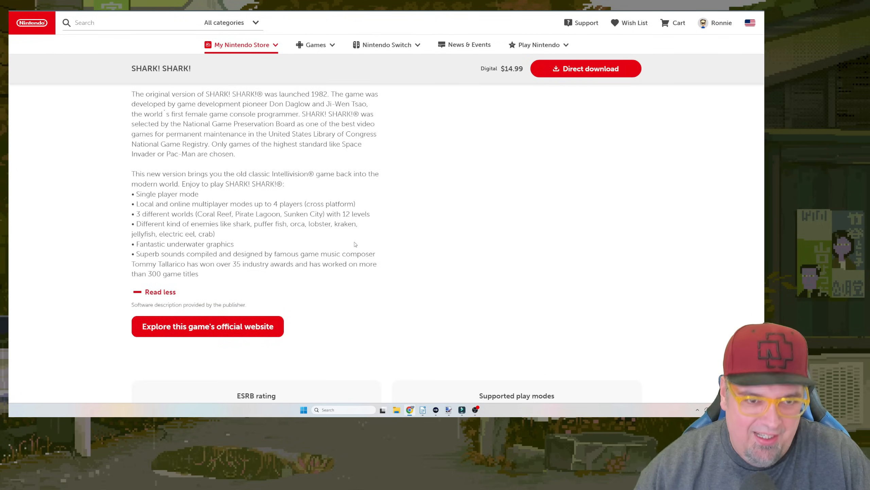
pyautogui.scroll(-3)
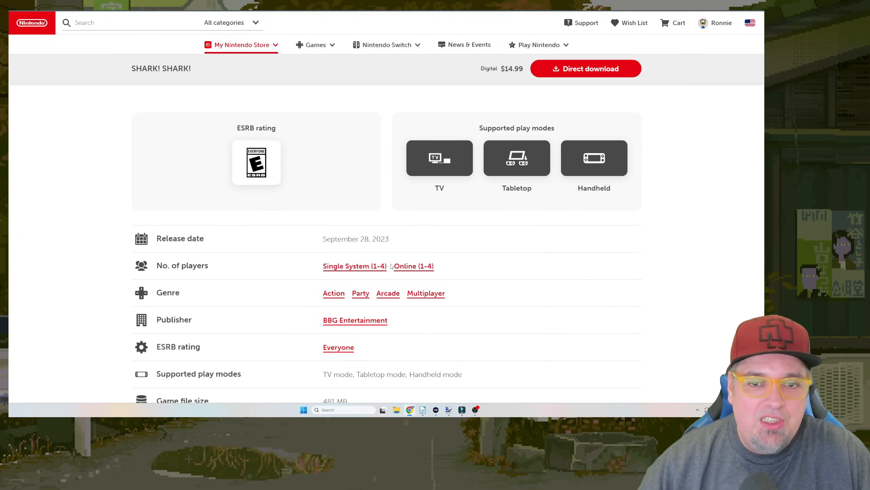
pyautogui.scroll(-3)
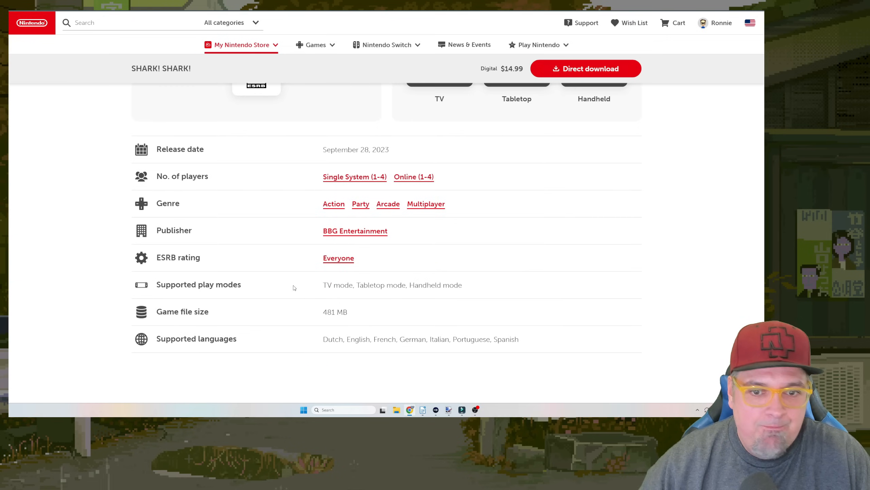
pyautogui.moveTo(350, 241)
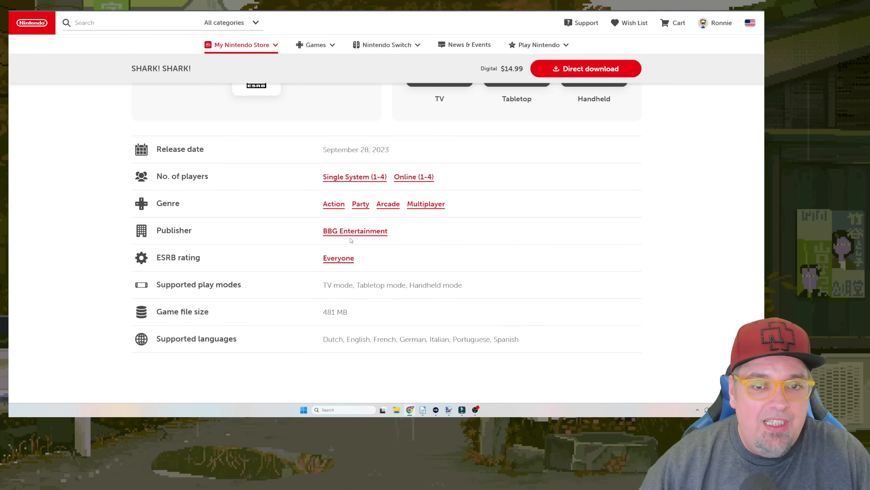
pyautogui.moveTo(339, 242)
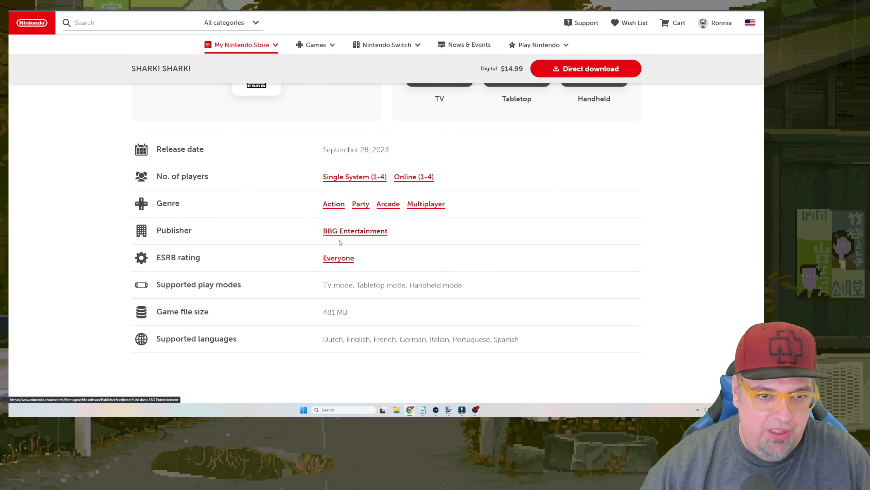
pyautogui.scroll(3)
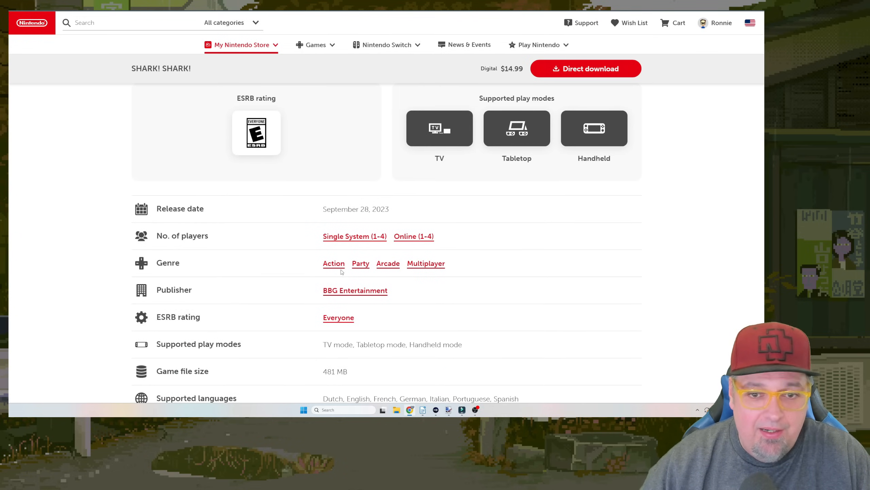
# List all BBG Entertainment games on Nintendo Store, then return to the Intellivision bundle page.
pyautogui.click(355, 290)
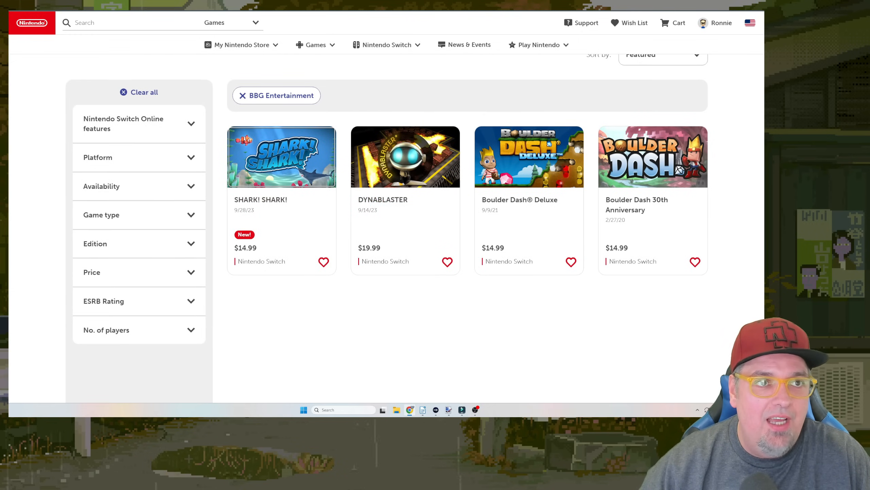
pyautogui.click(404, 156)
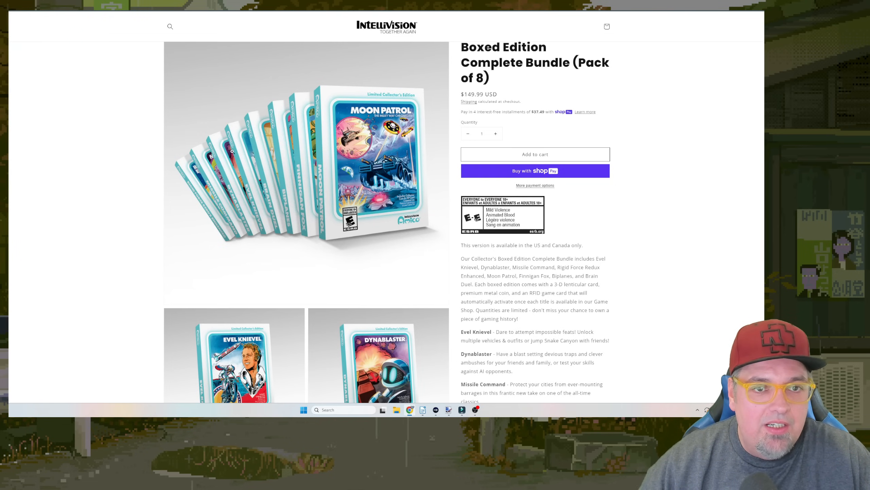
# Browse the Complete Bundle page and enlarge the Dynablaster box art.
pyautogui.scroll(-3)
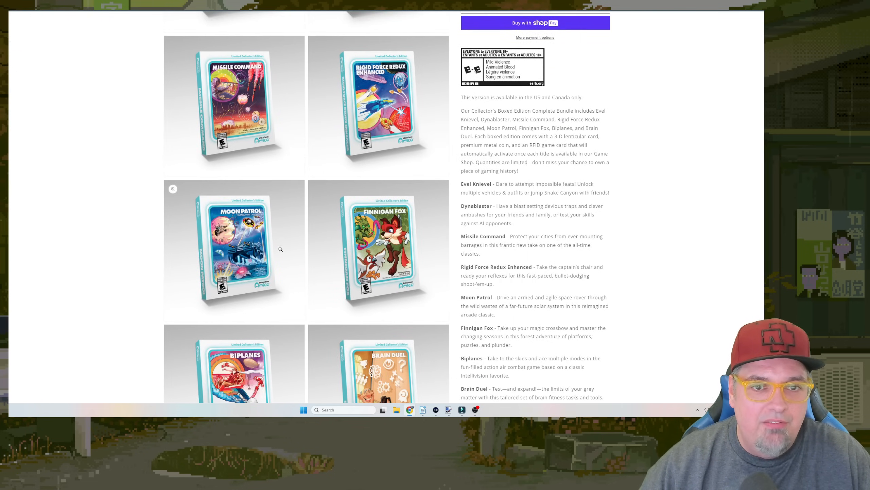
pyautogui.scroll(-3)
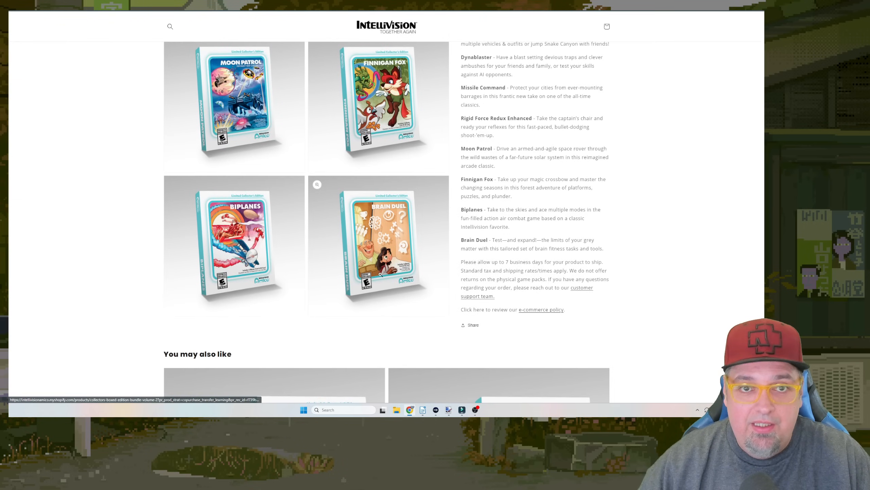
pyautogui.scroll(3)
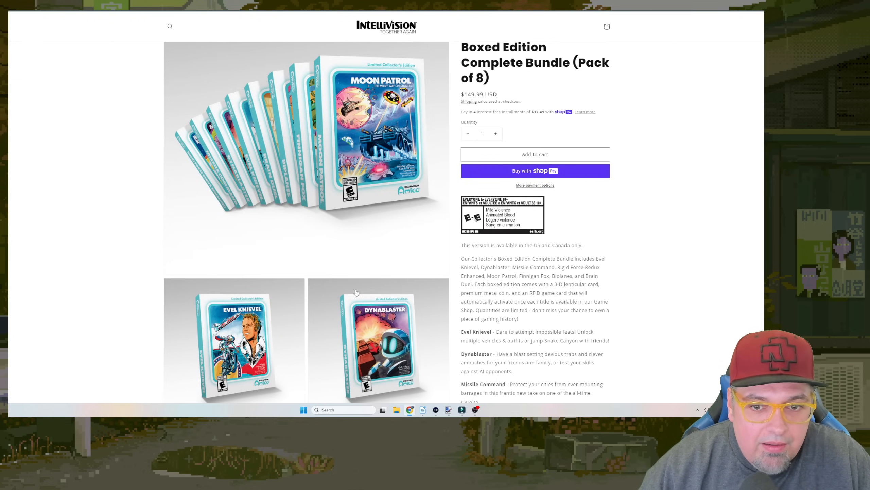
pyautogui.click(379, 343)
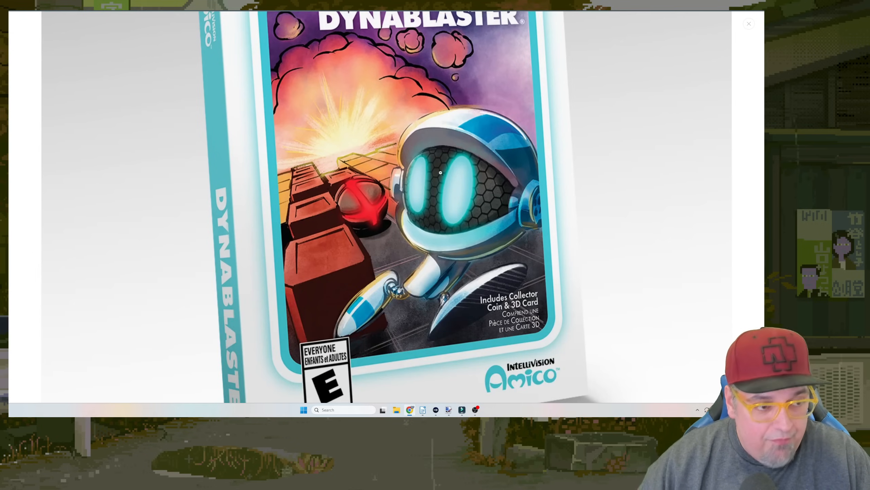
pyautogui.moveTo(447, 232)
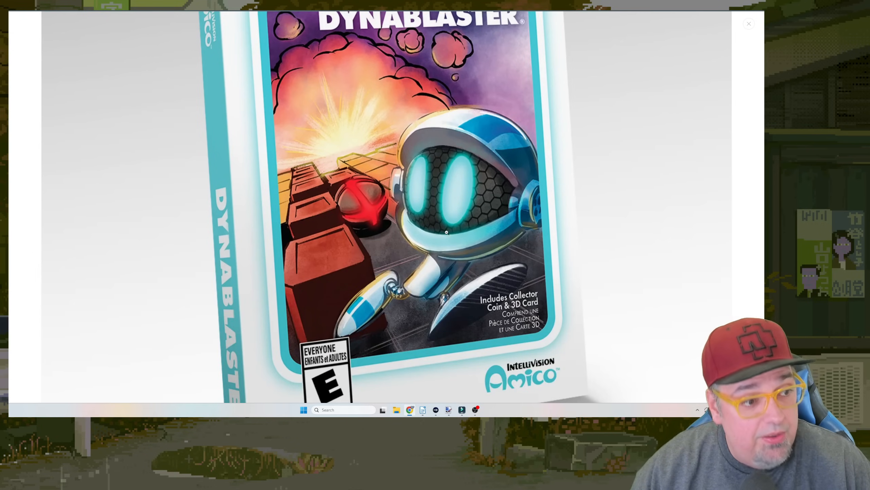
# Switch to the $19.99 DYNABLASTER store page and browse its screenshot gallery.
pyautogui.click(749, 23)
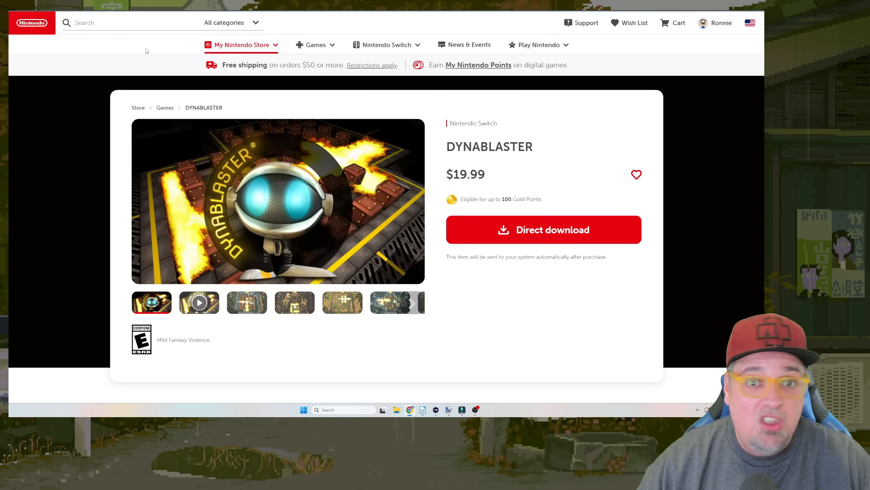
pyautogui.moveTo(521, 314)
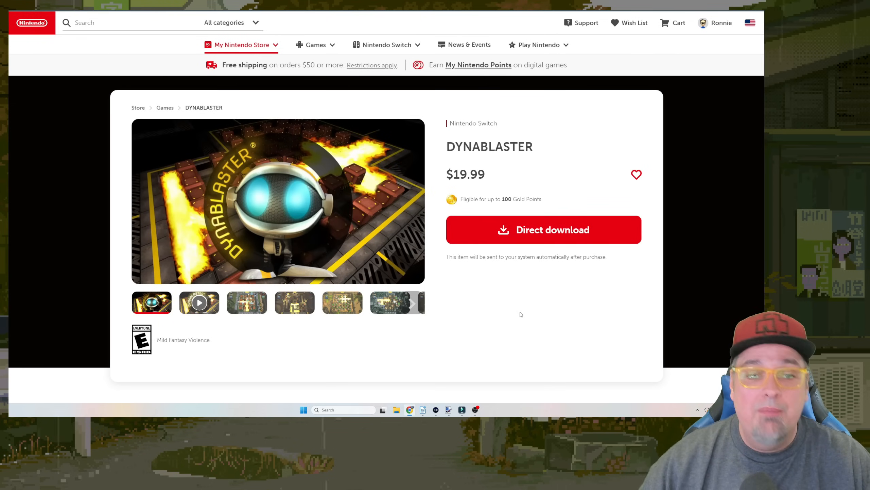
pyautogui.click(246, 302)
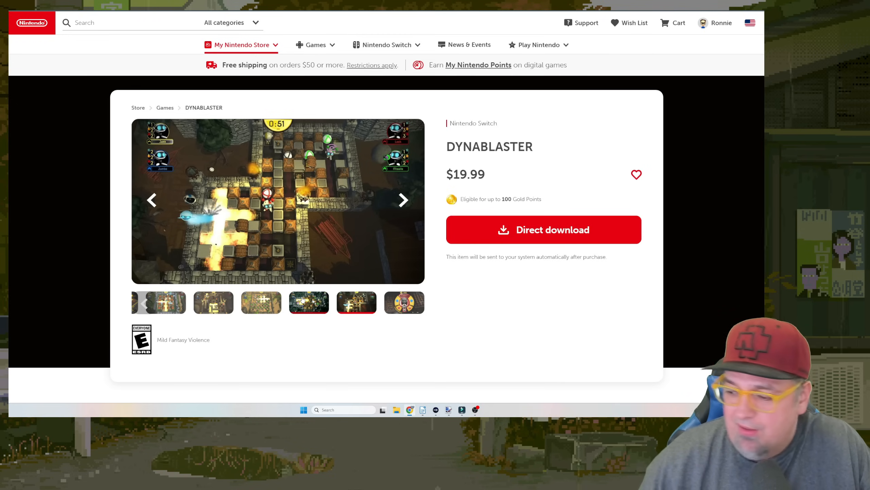
pyautogui.scroll(-3)
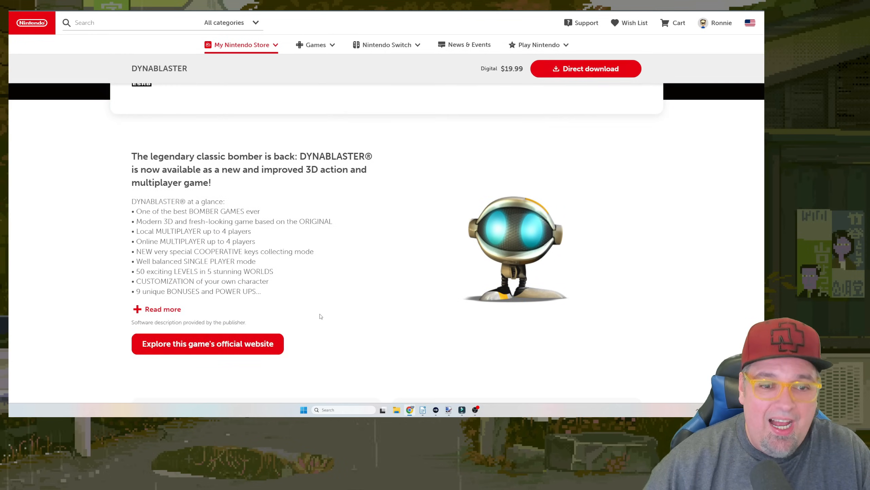
pyautogui.scroll(3)
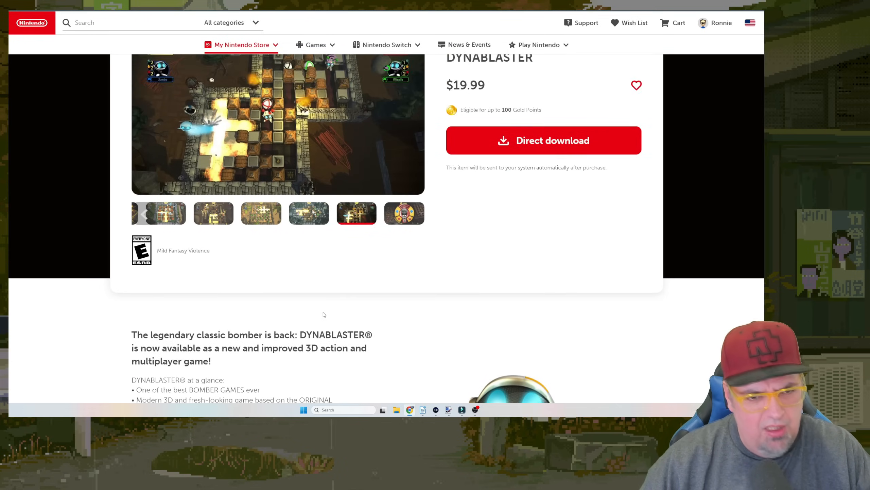
# Read the DYNABLASTER description and game details table, then scroll back up.
pyautogui.scroll(-3)
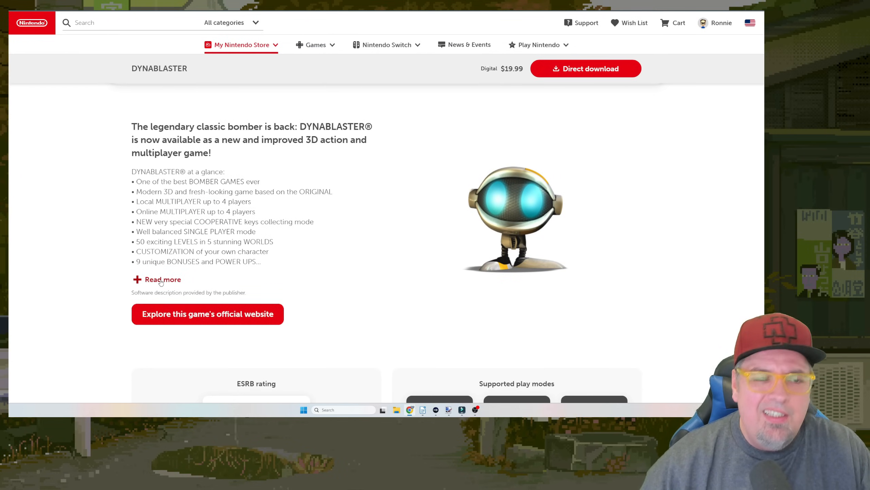
pyautogui.scroll(-3)
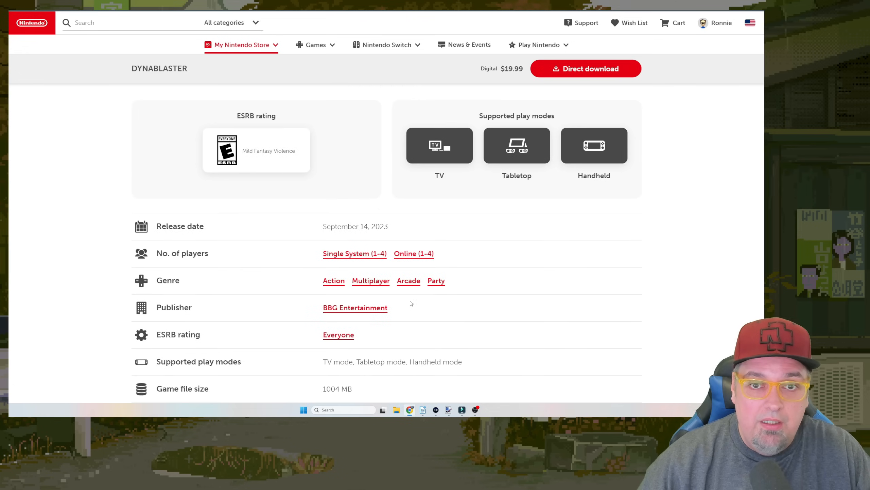
pyautogui.scroll(3)
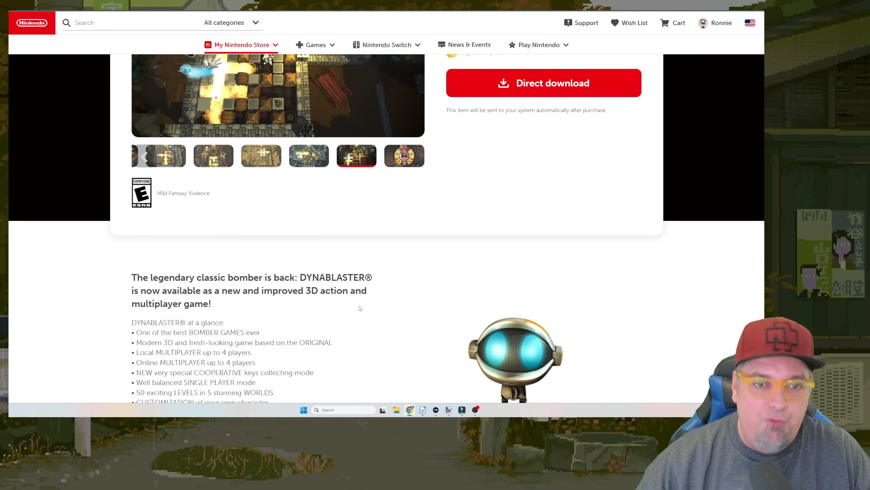
pyautogui.scroll(3)
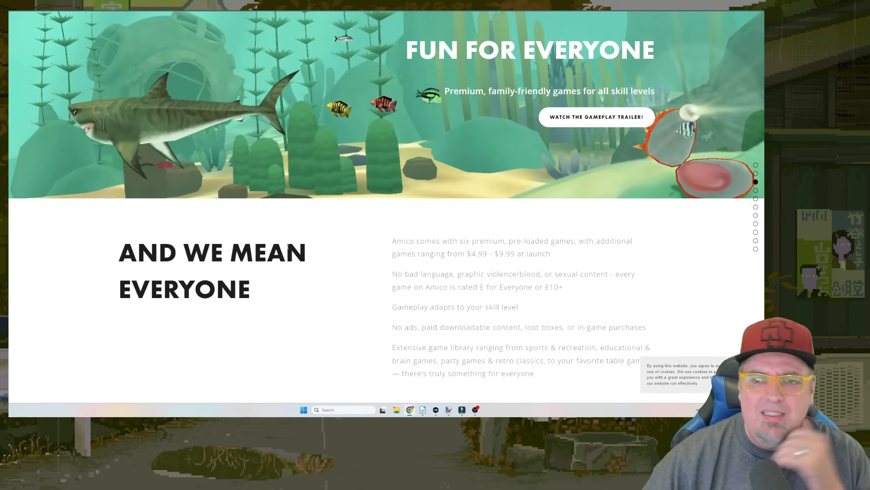
# Browse up and down through the Amico homepage sections.
pyautogui.scroll(-3)
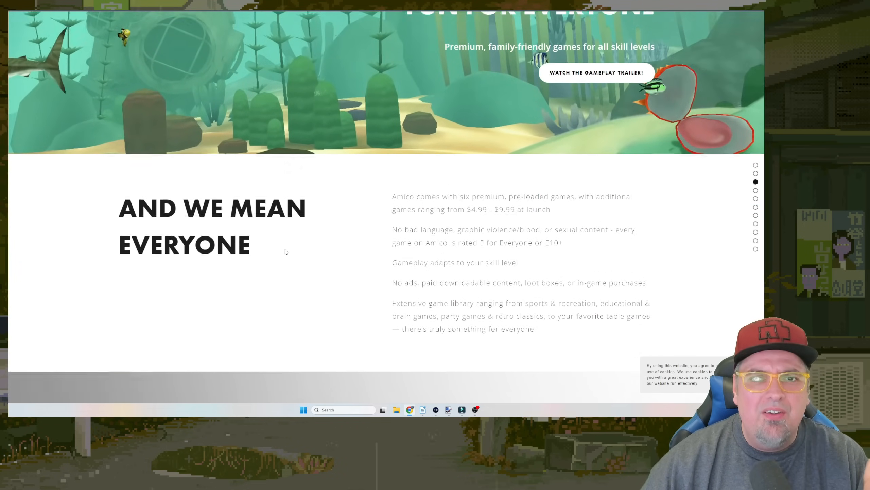
pyautogui.scroll(3)
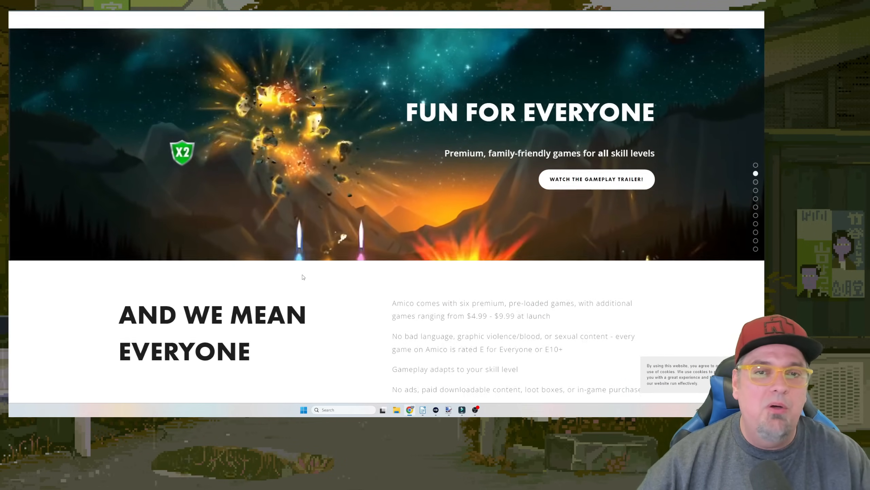
pyautogui.scroll(3)
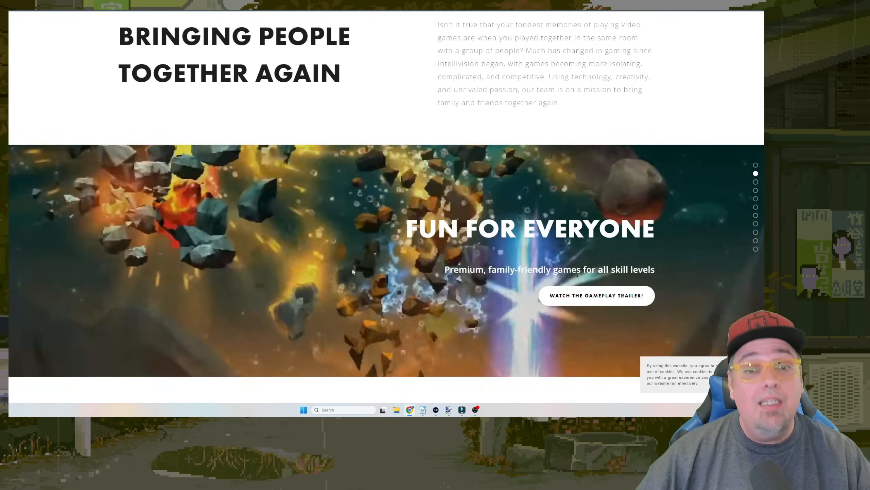
pyautogui.scroll(-3)
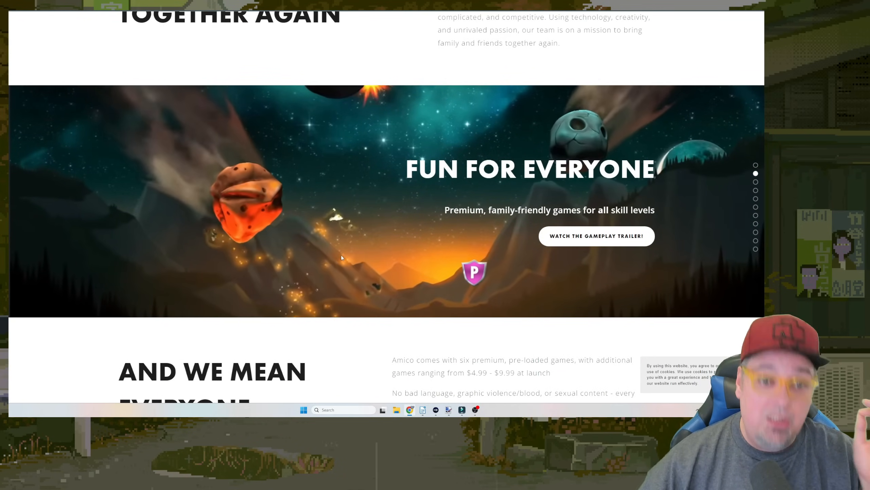
pyautogui.scroll(3)
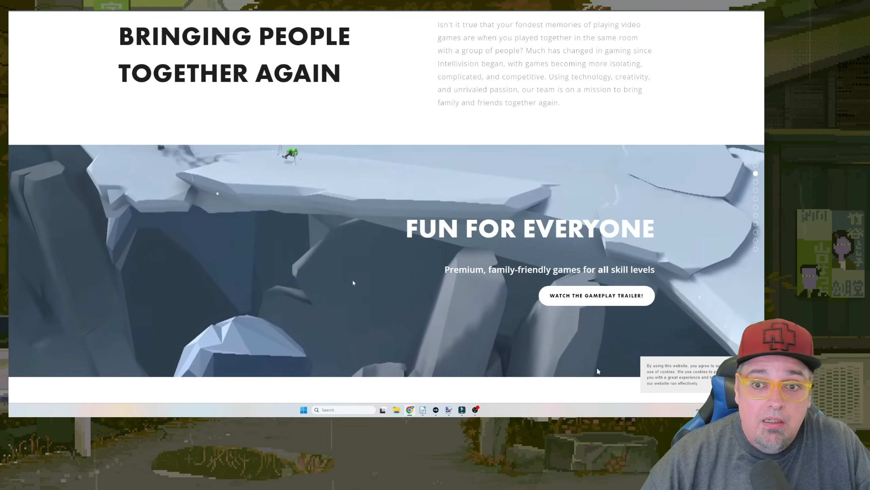
pyautogui.scroll(3)
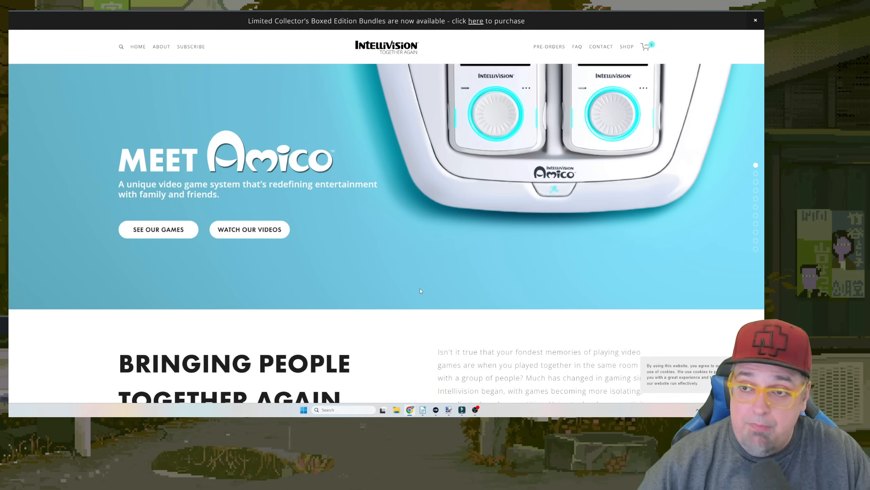
pyautogui.scroll(-3)
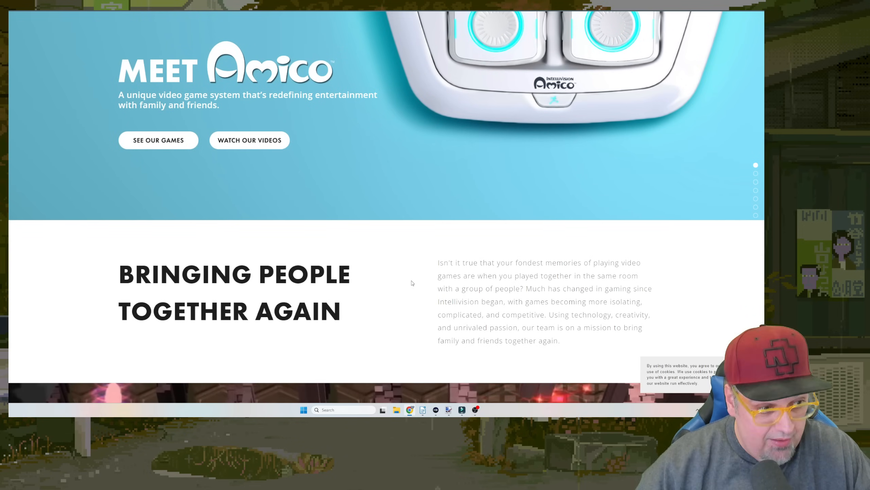
pyautogui.scroll(-3)
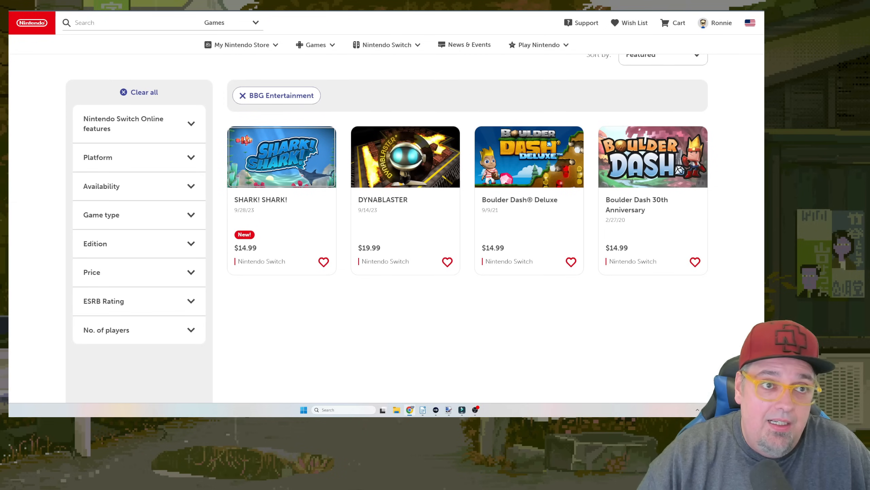
# Open the SHARK! SHARK! result on Nintendo Store and start its trailer.
pyautogui.click(282, 156)
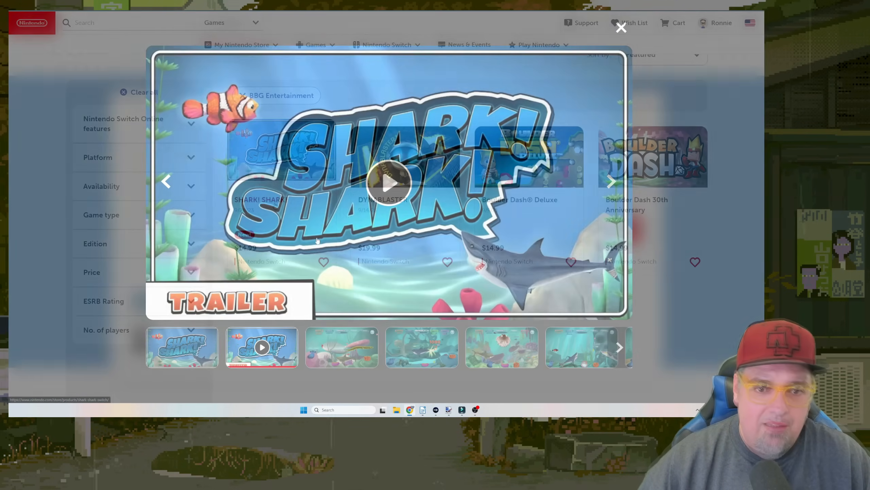
pyautogui.click(389, 182)
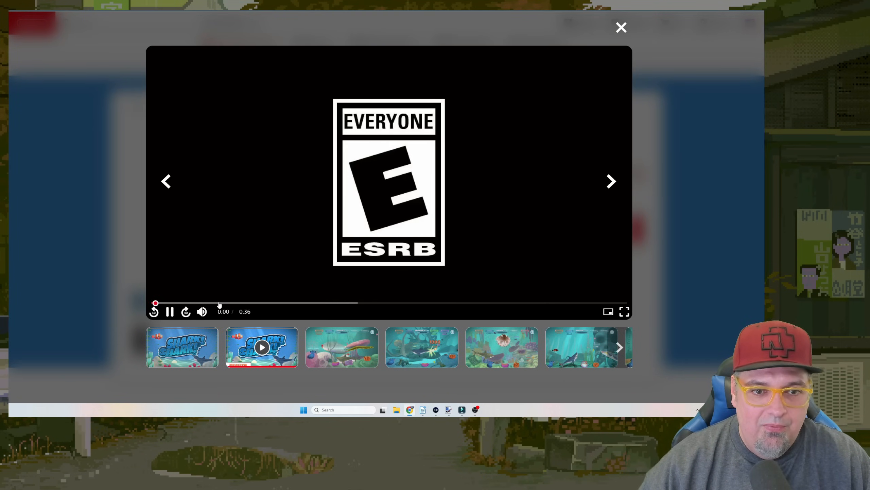